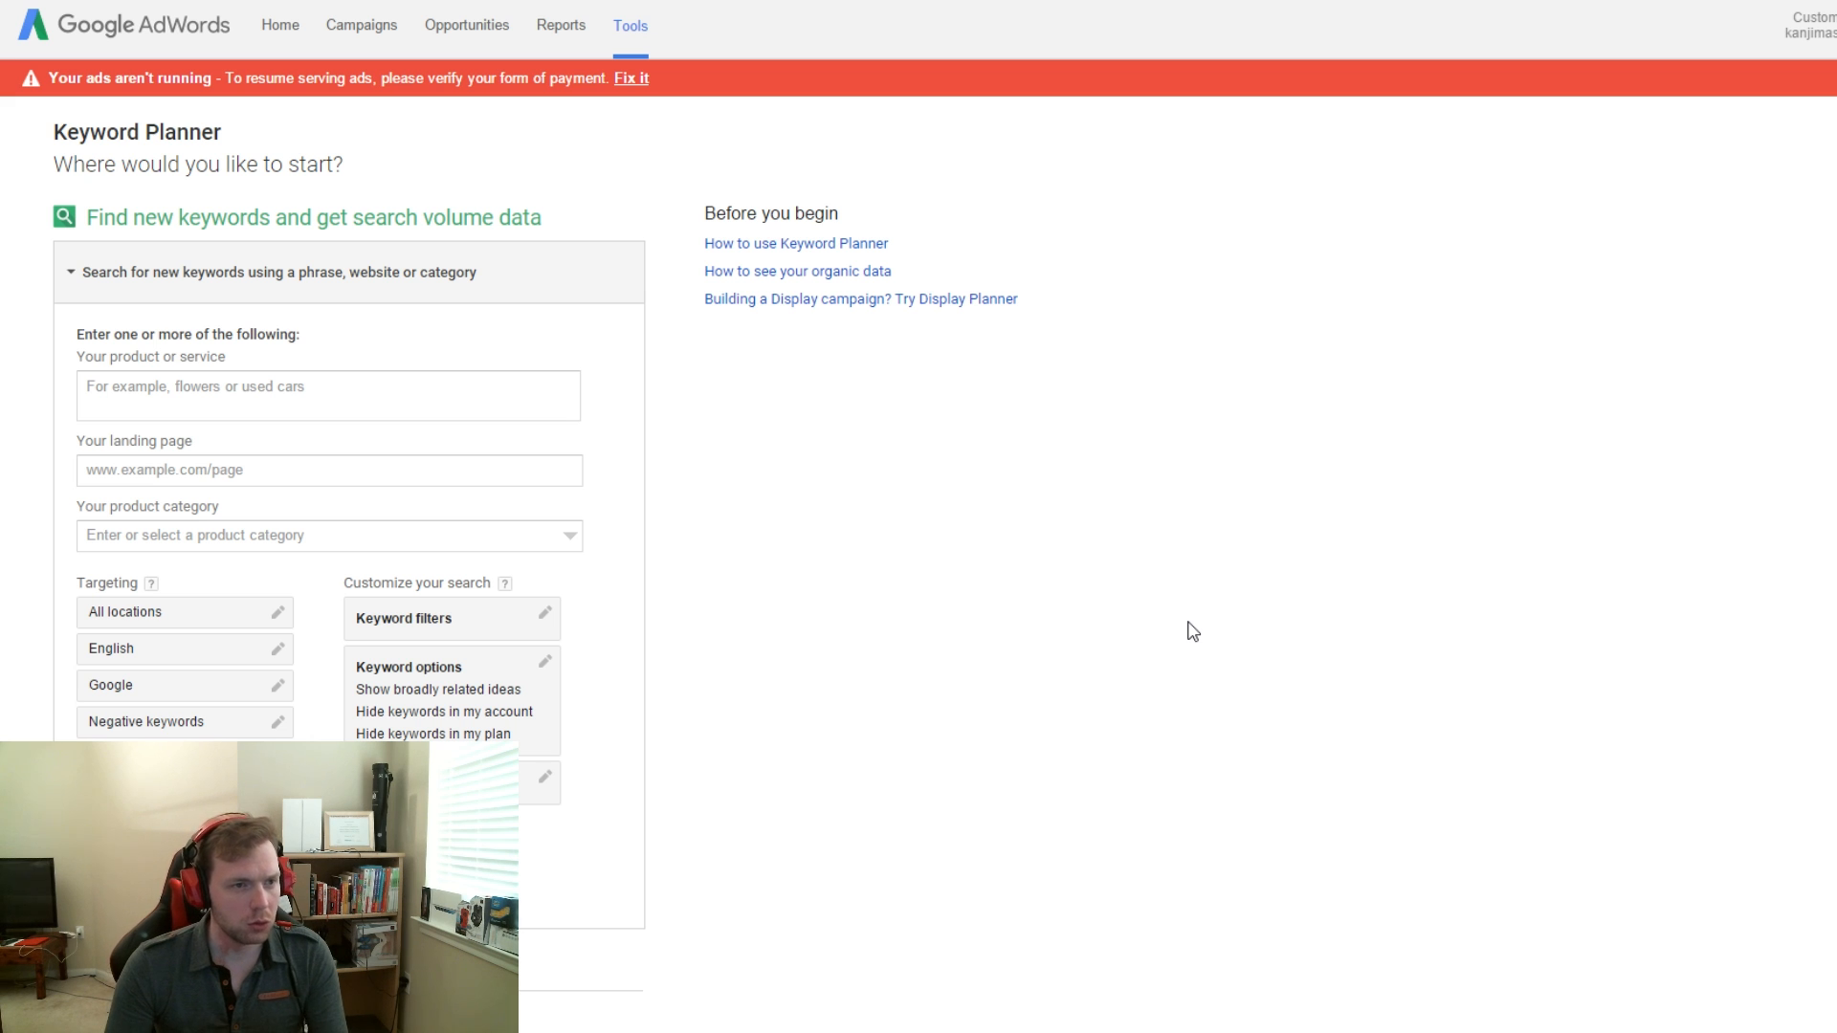
mouse_move(1135, 563)
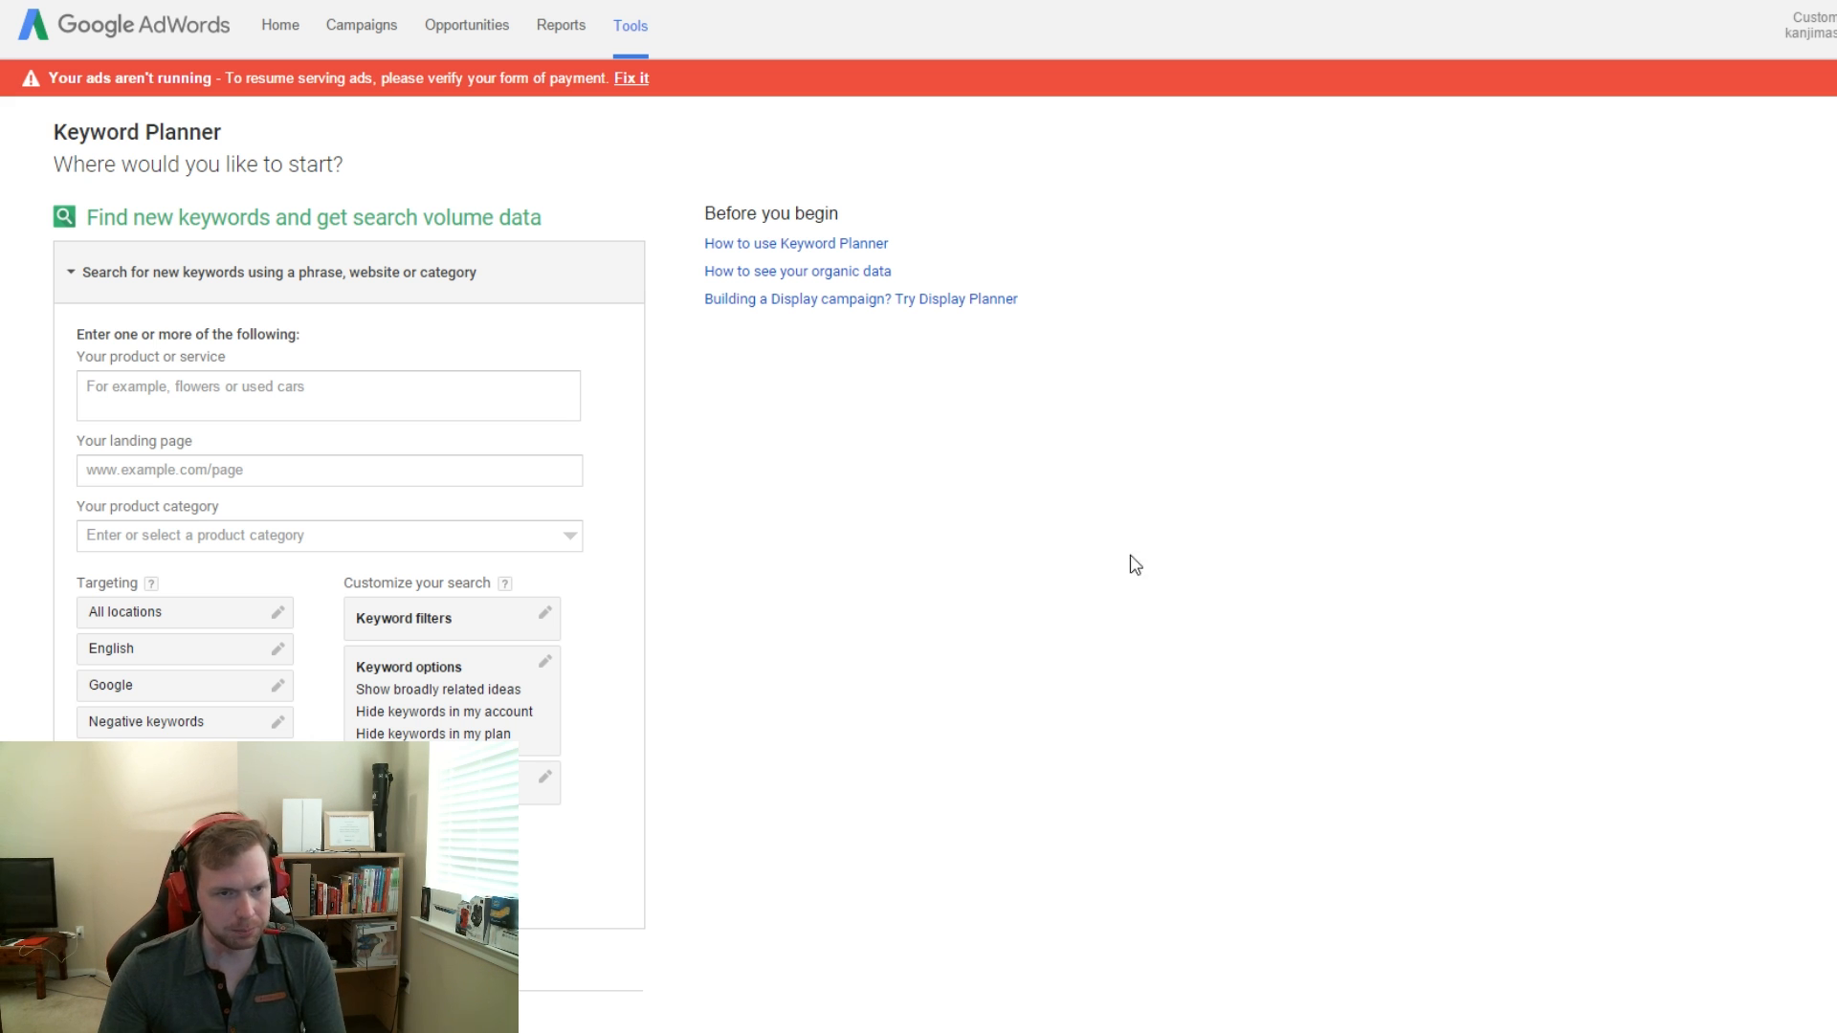
mouse_move(468, 190)
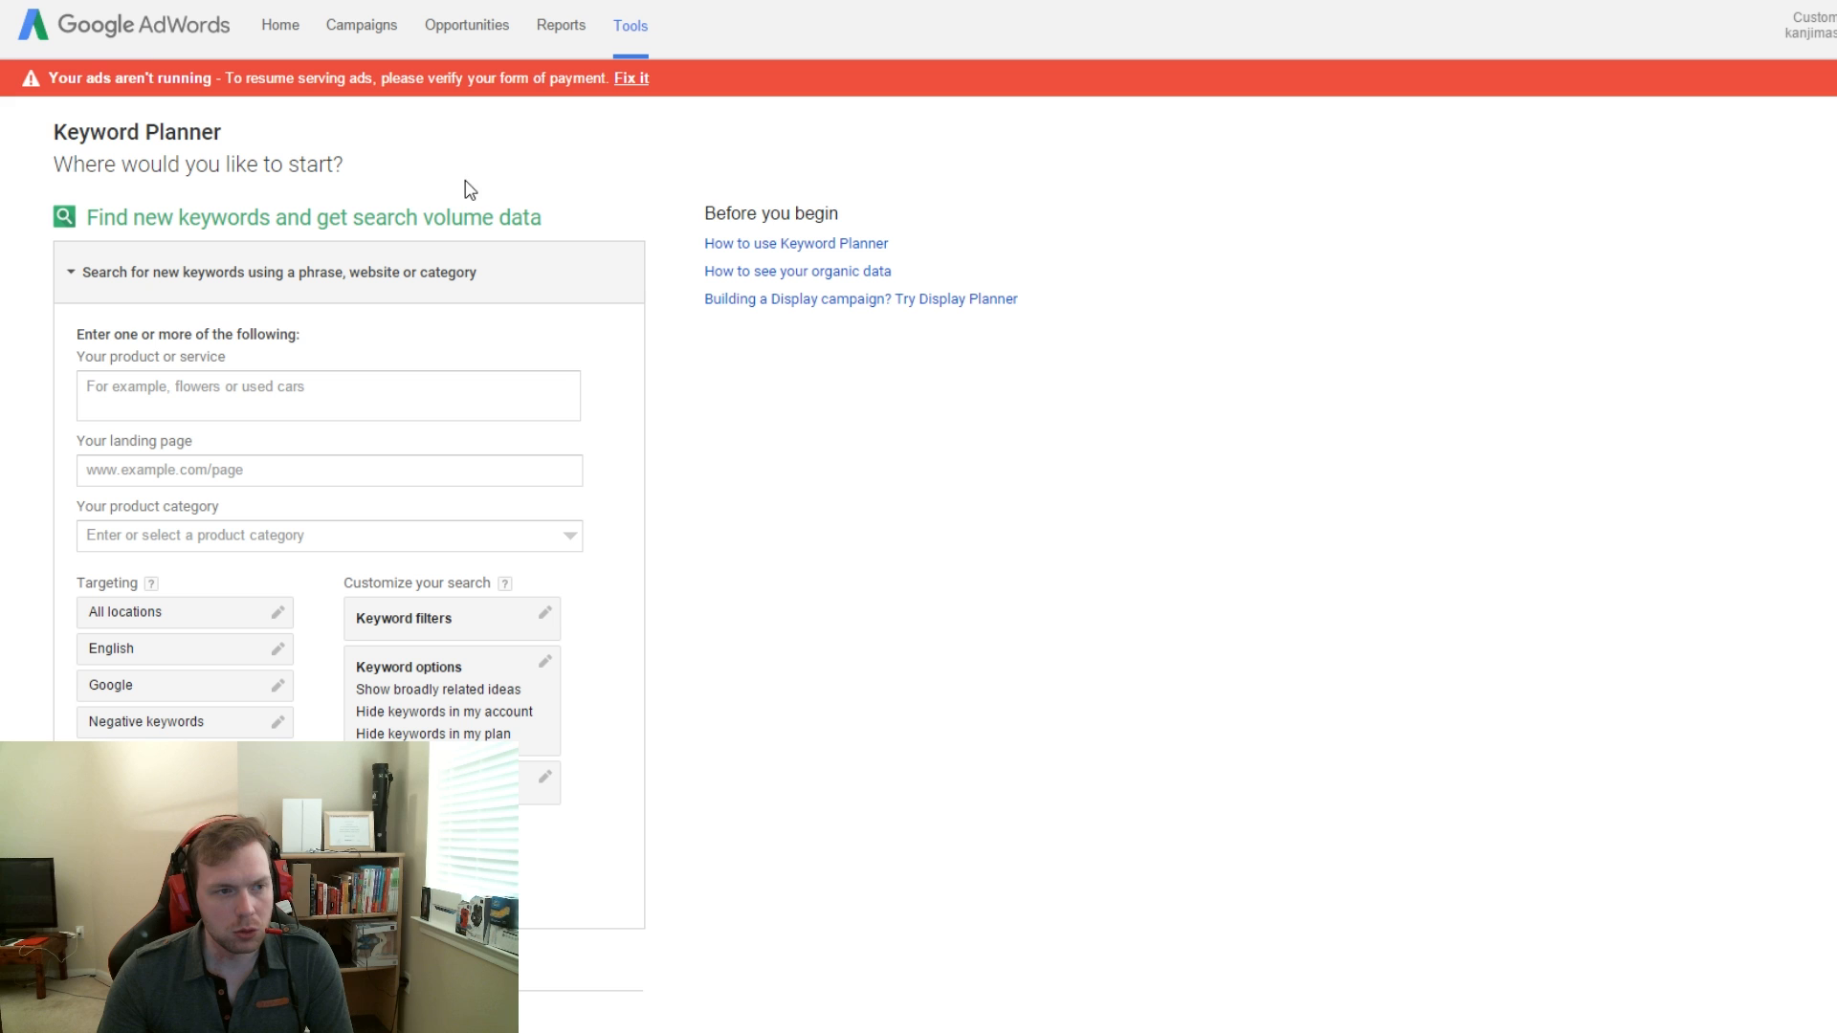
mouse_move(935, 376)
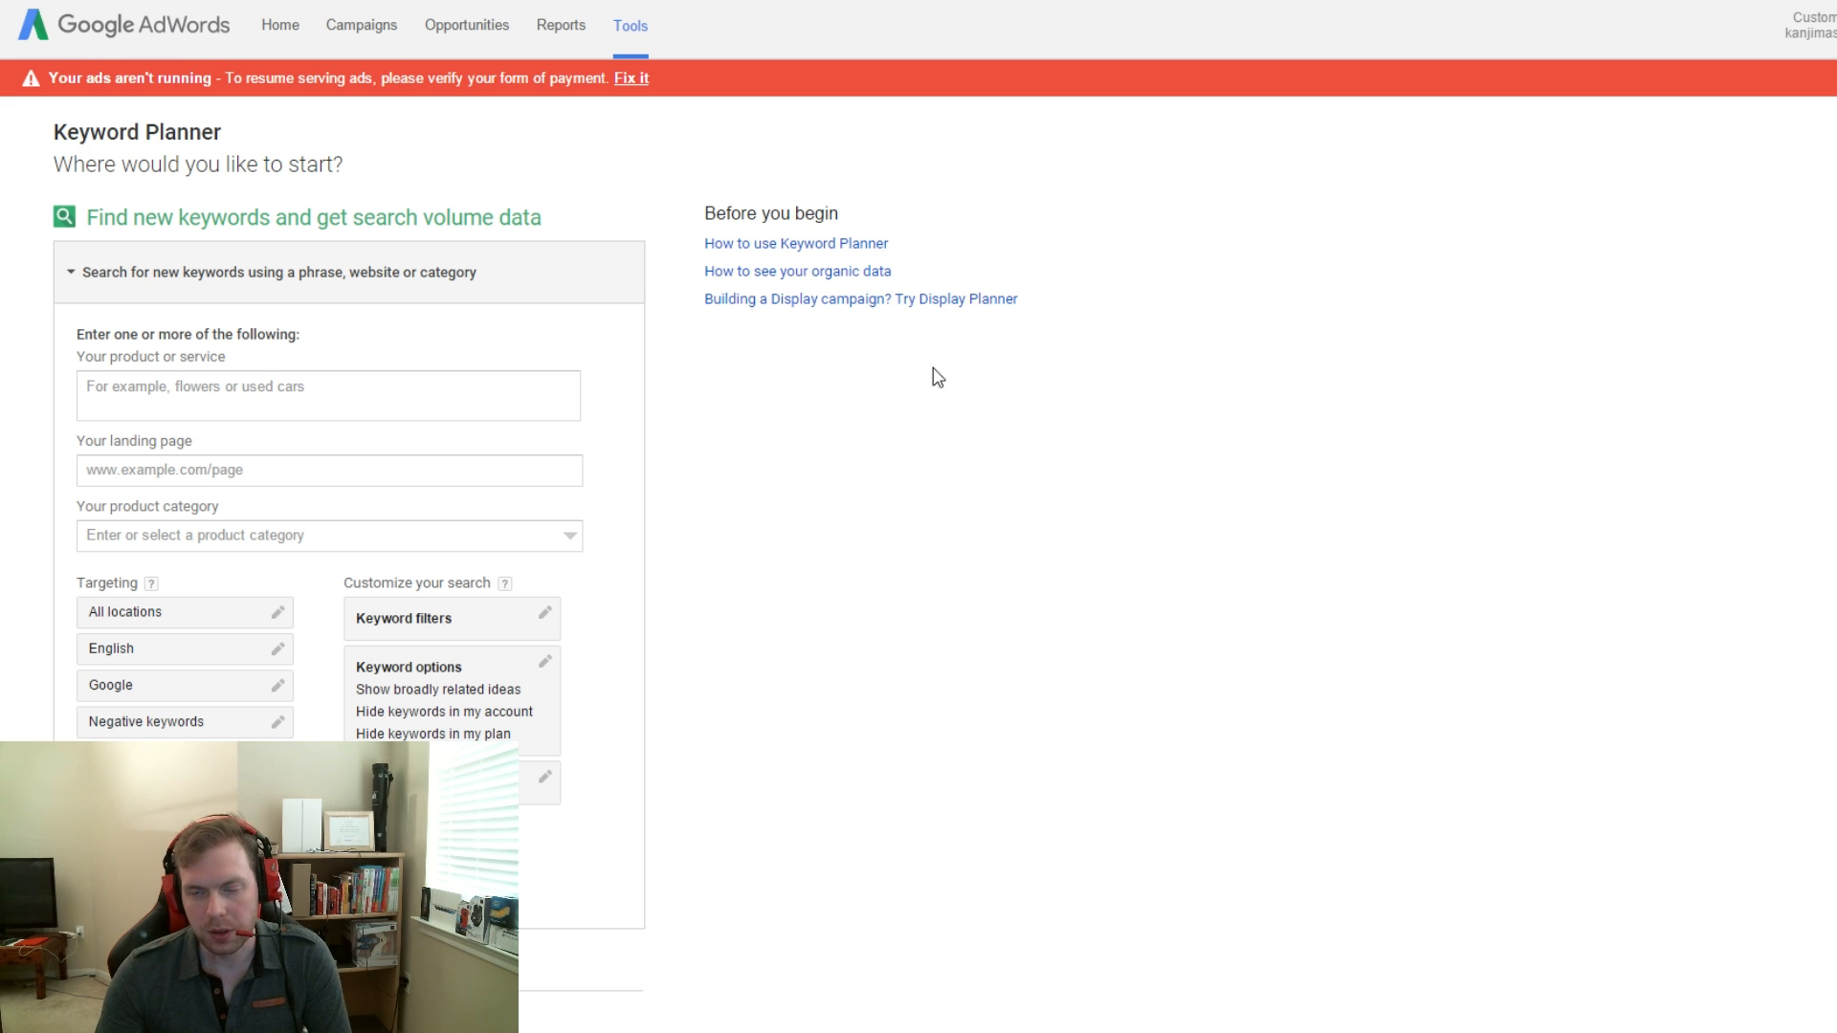
mouse_move(1626, 206)
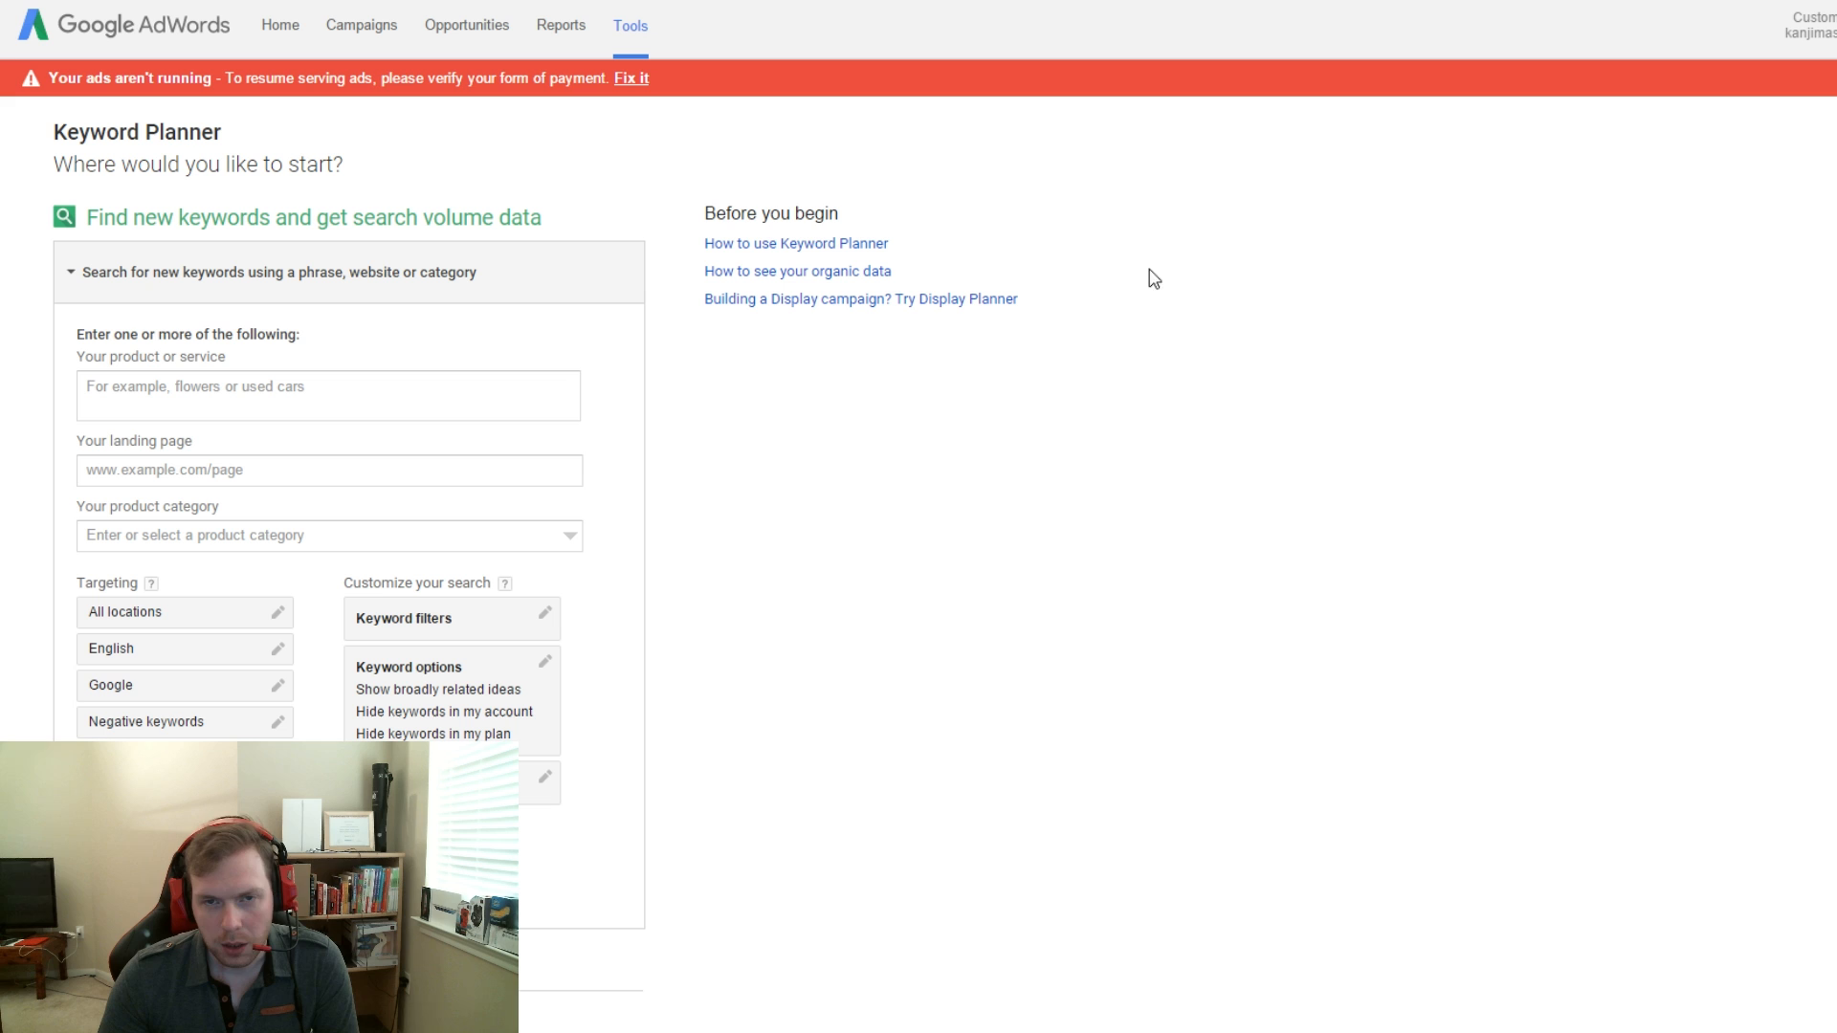
mouse_move(1469, 174)
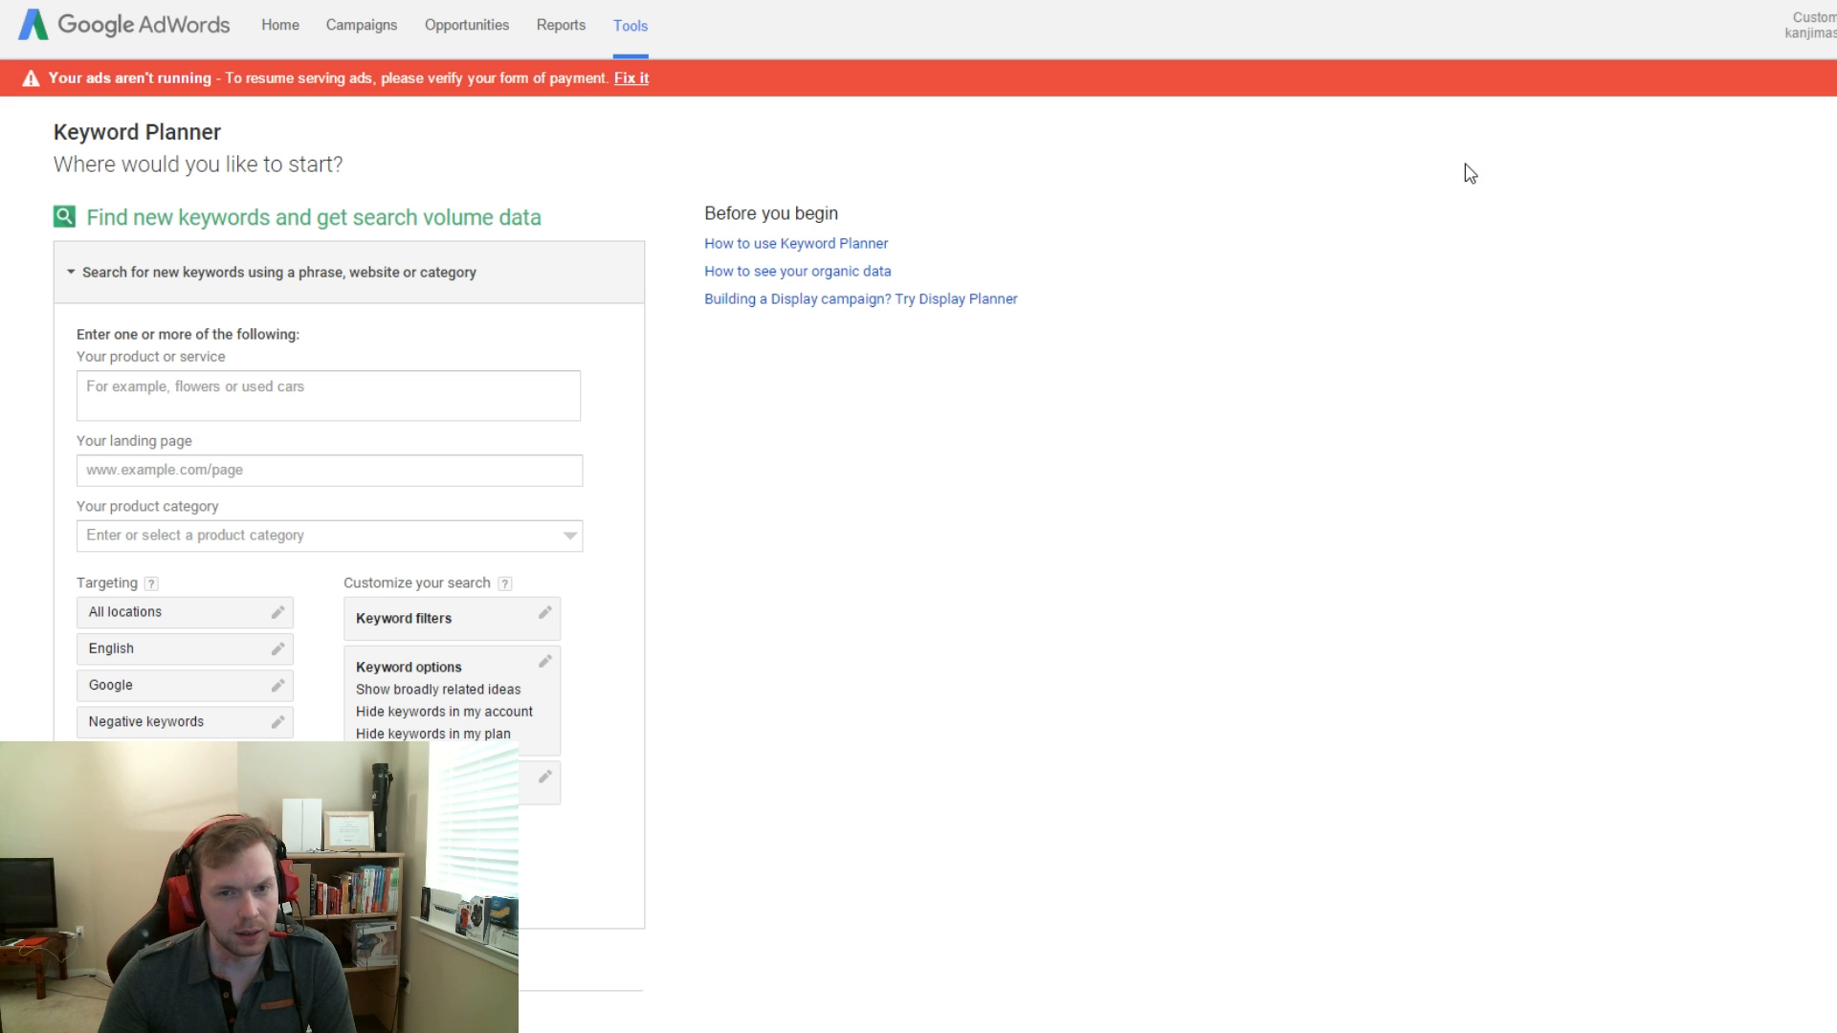
mouse_move(1098, 415)
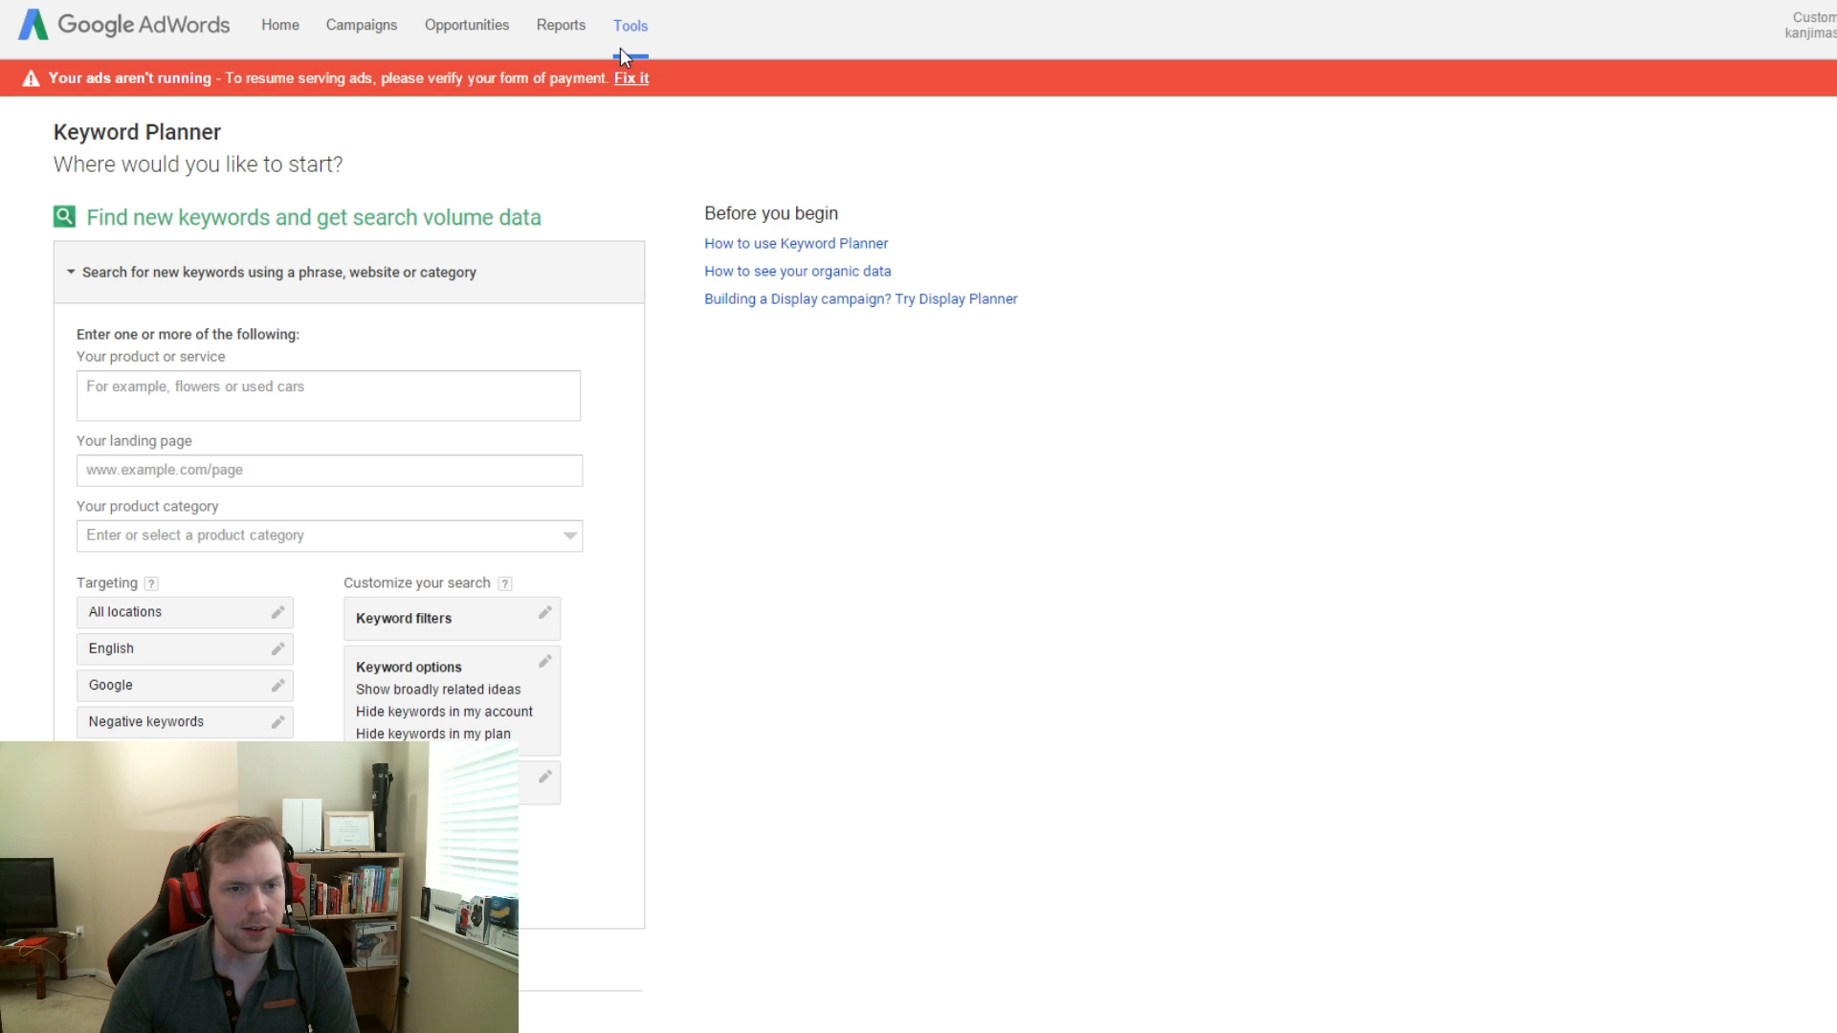
Step: Enter 'tech news' as the product or service to research for keyword ideas
click(629, 25)
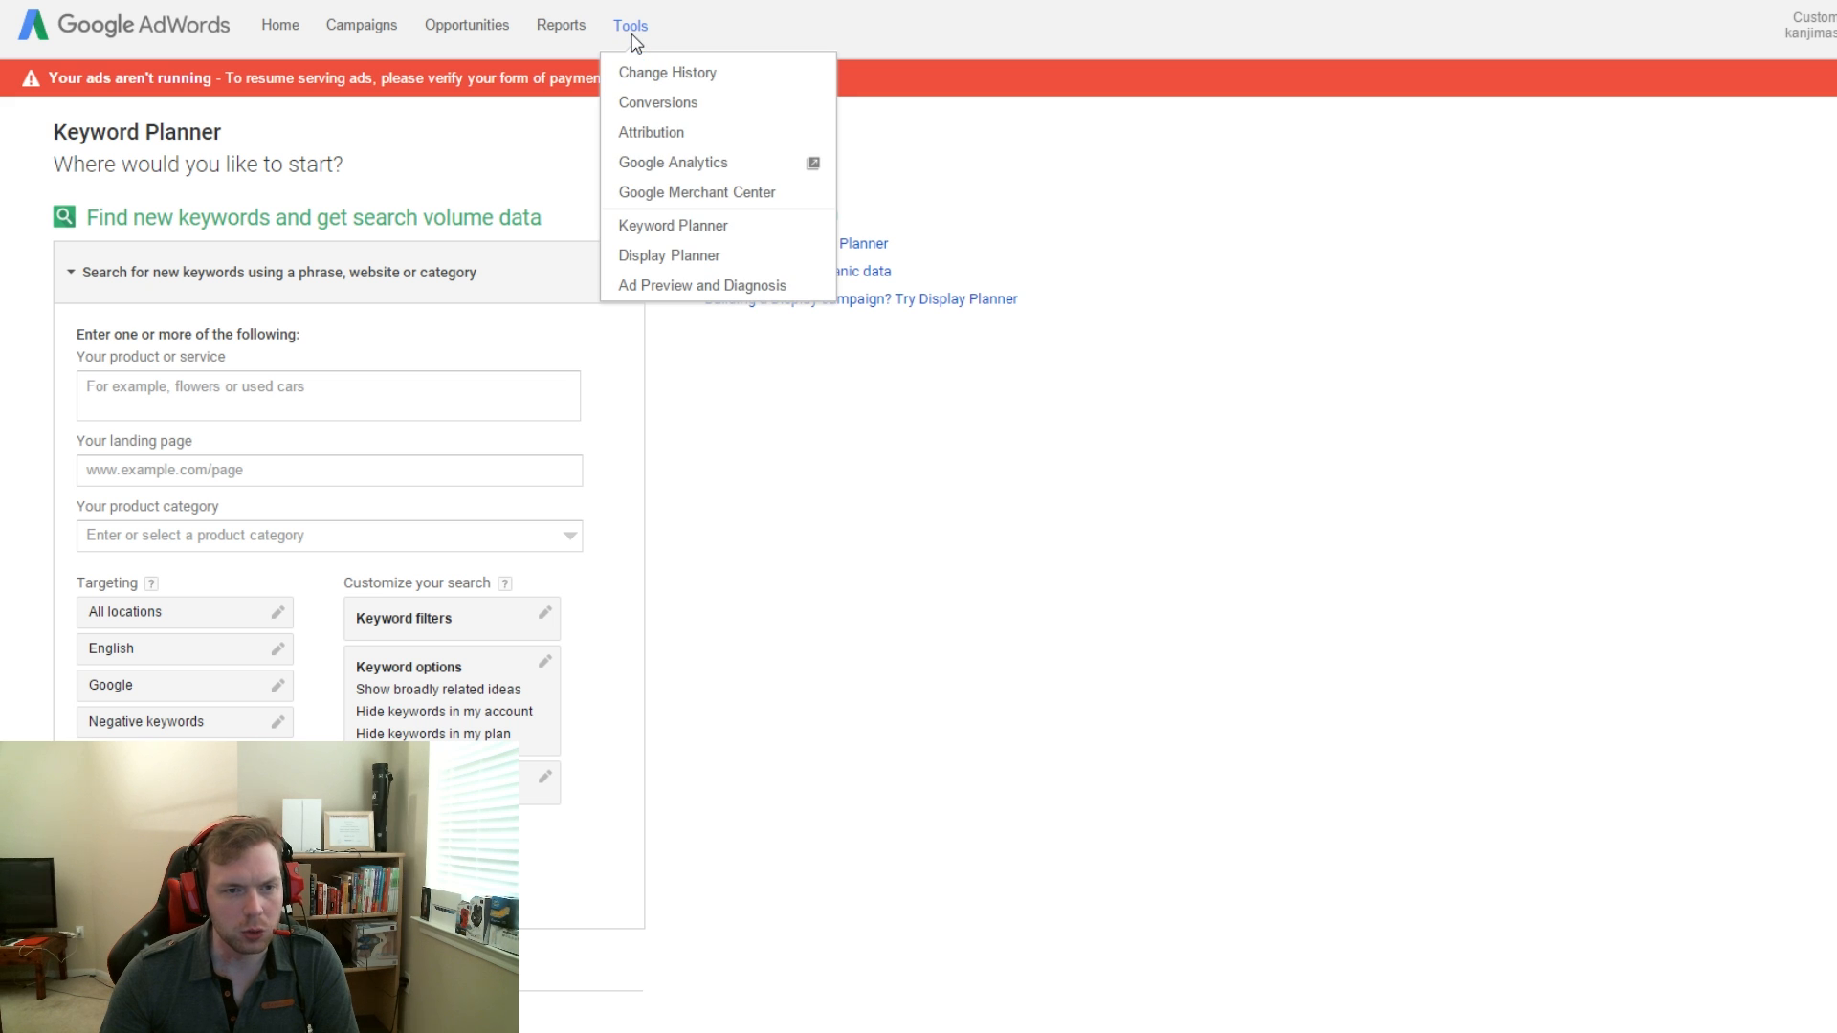
mouse_move(716, 225)
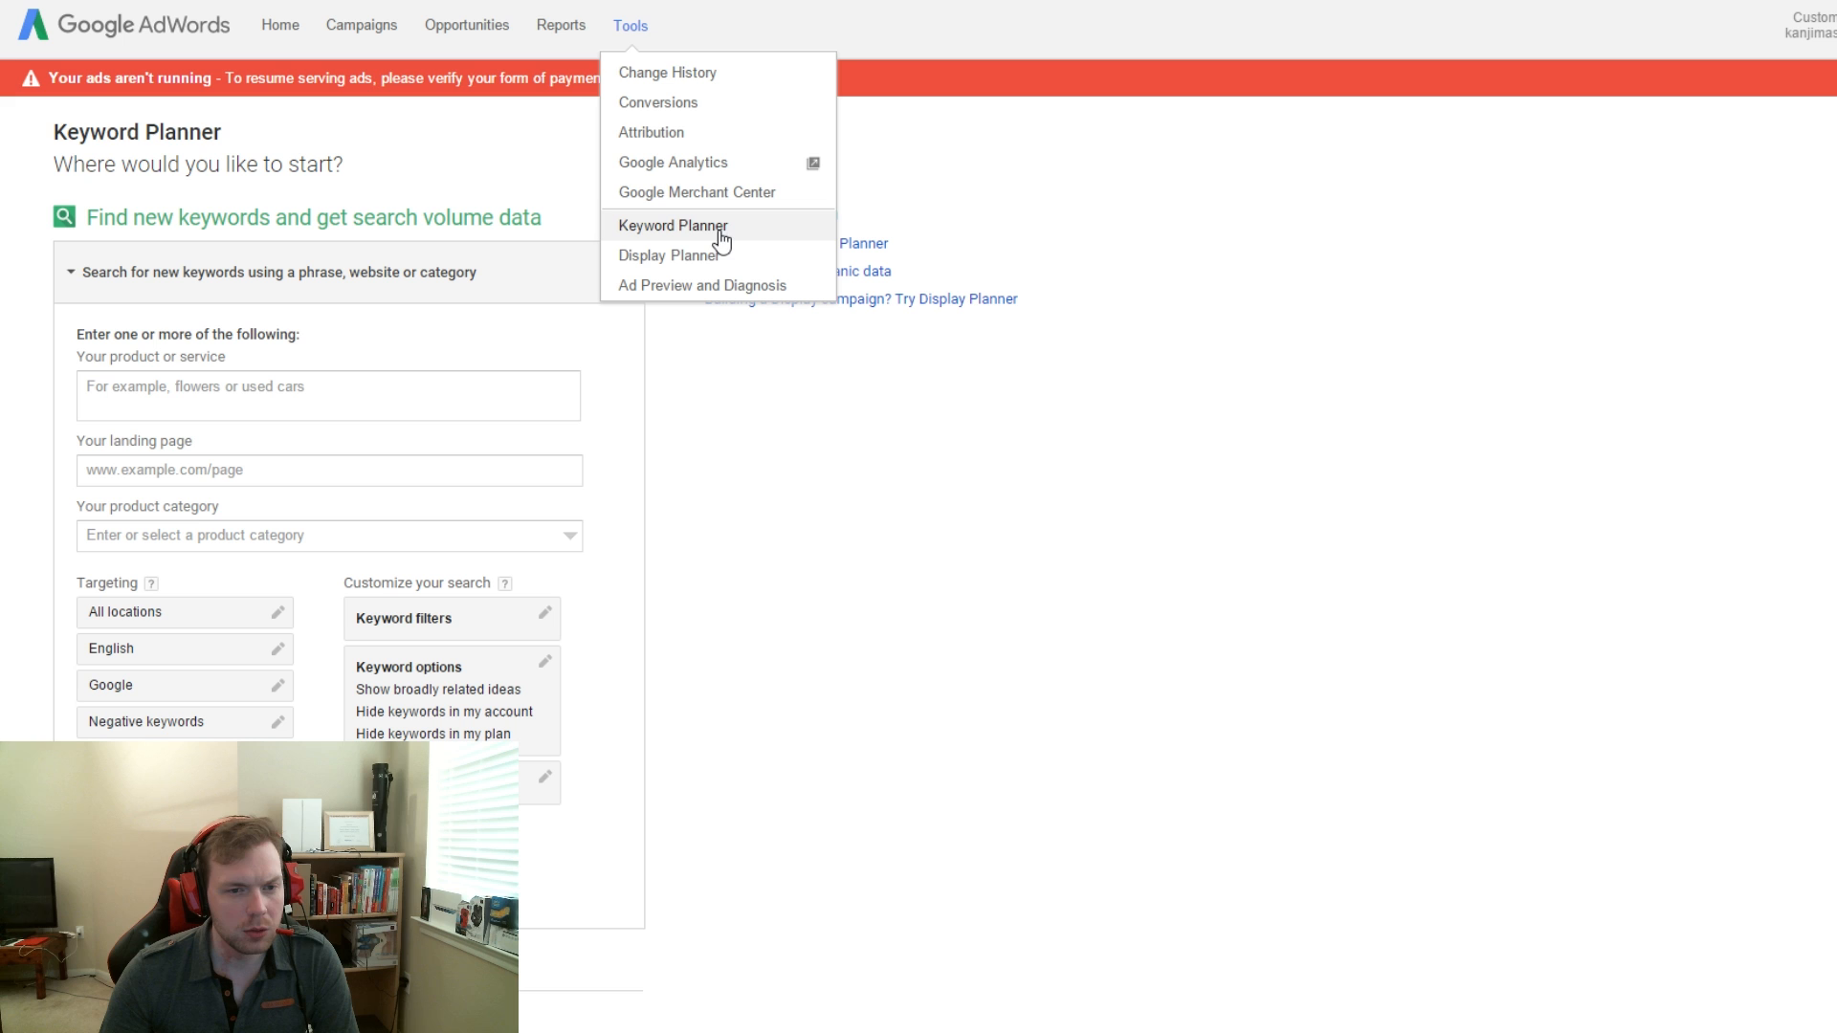
mouse_move(741, 369)
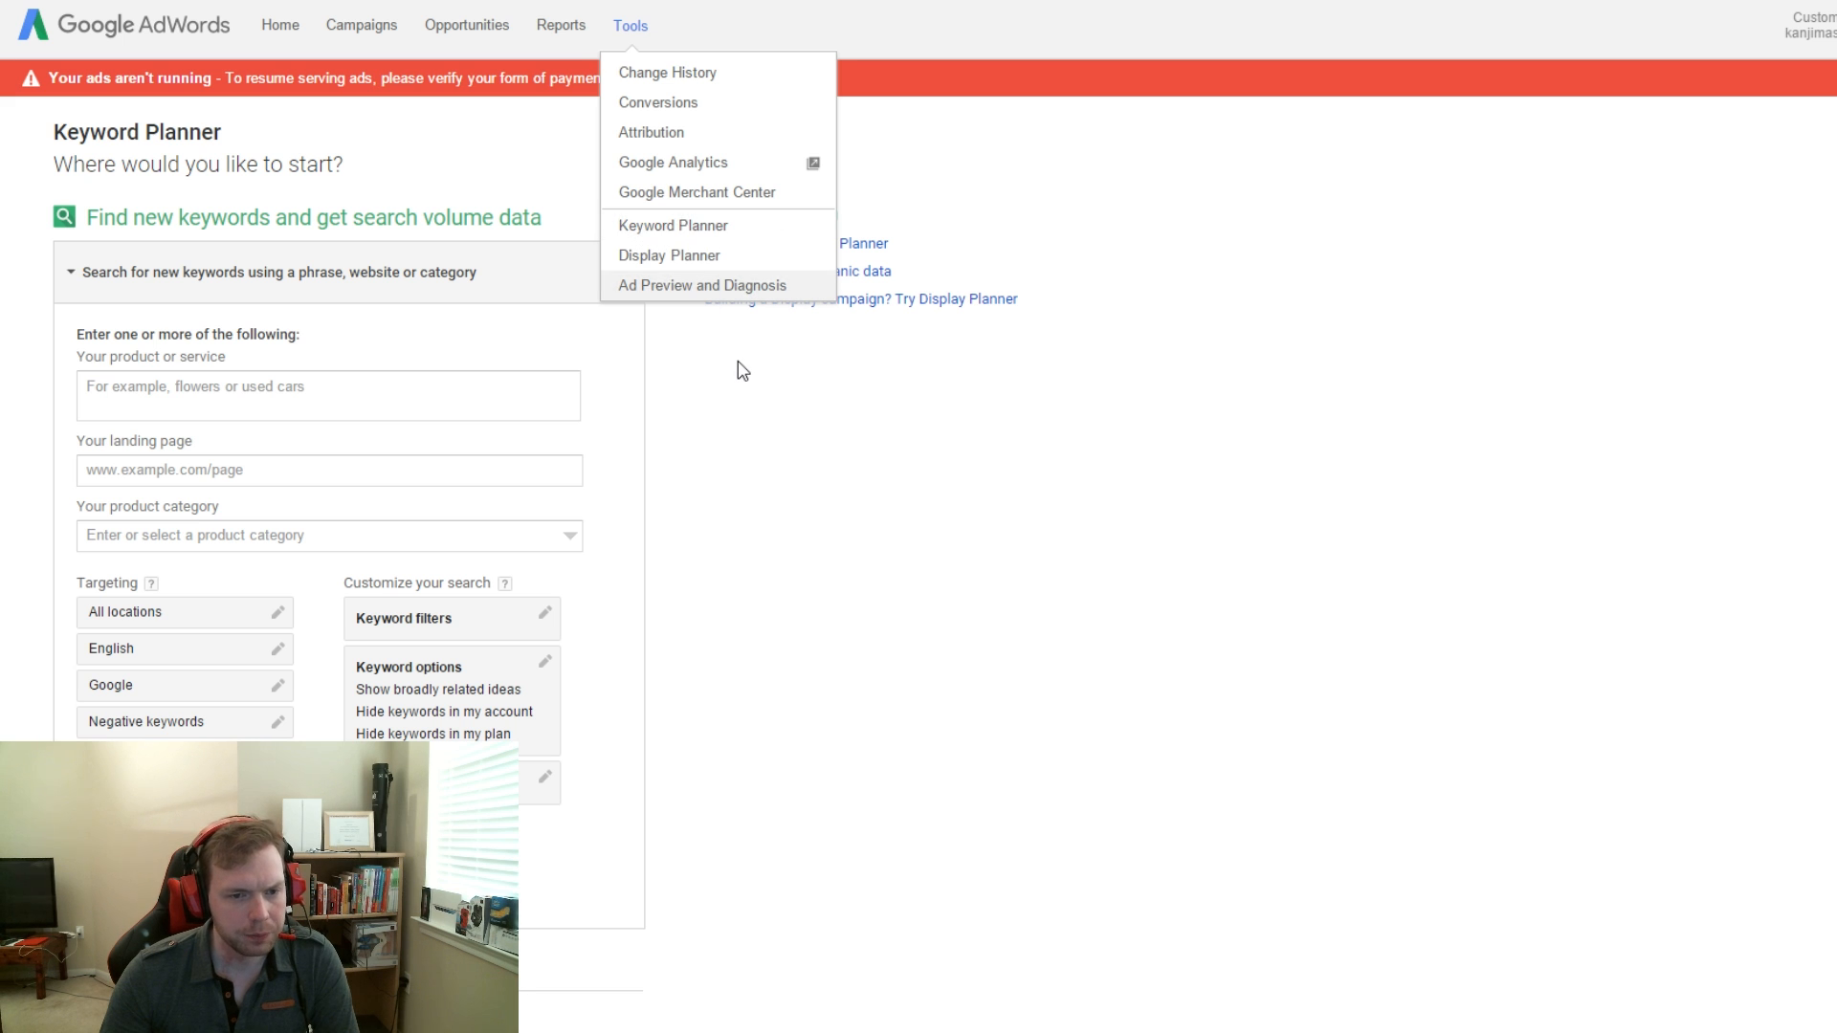
click(629, 25)
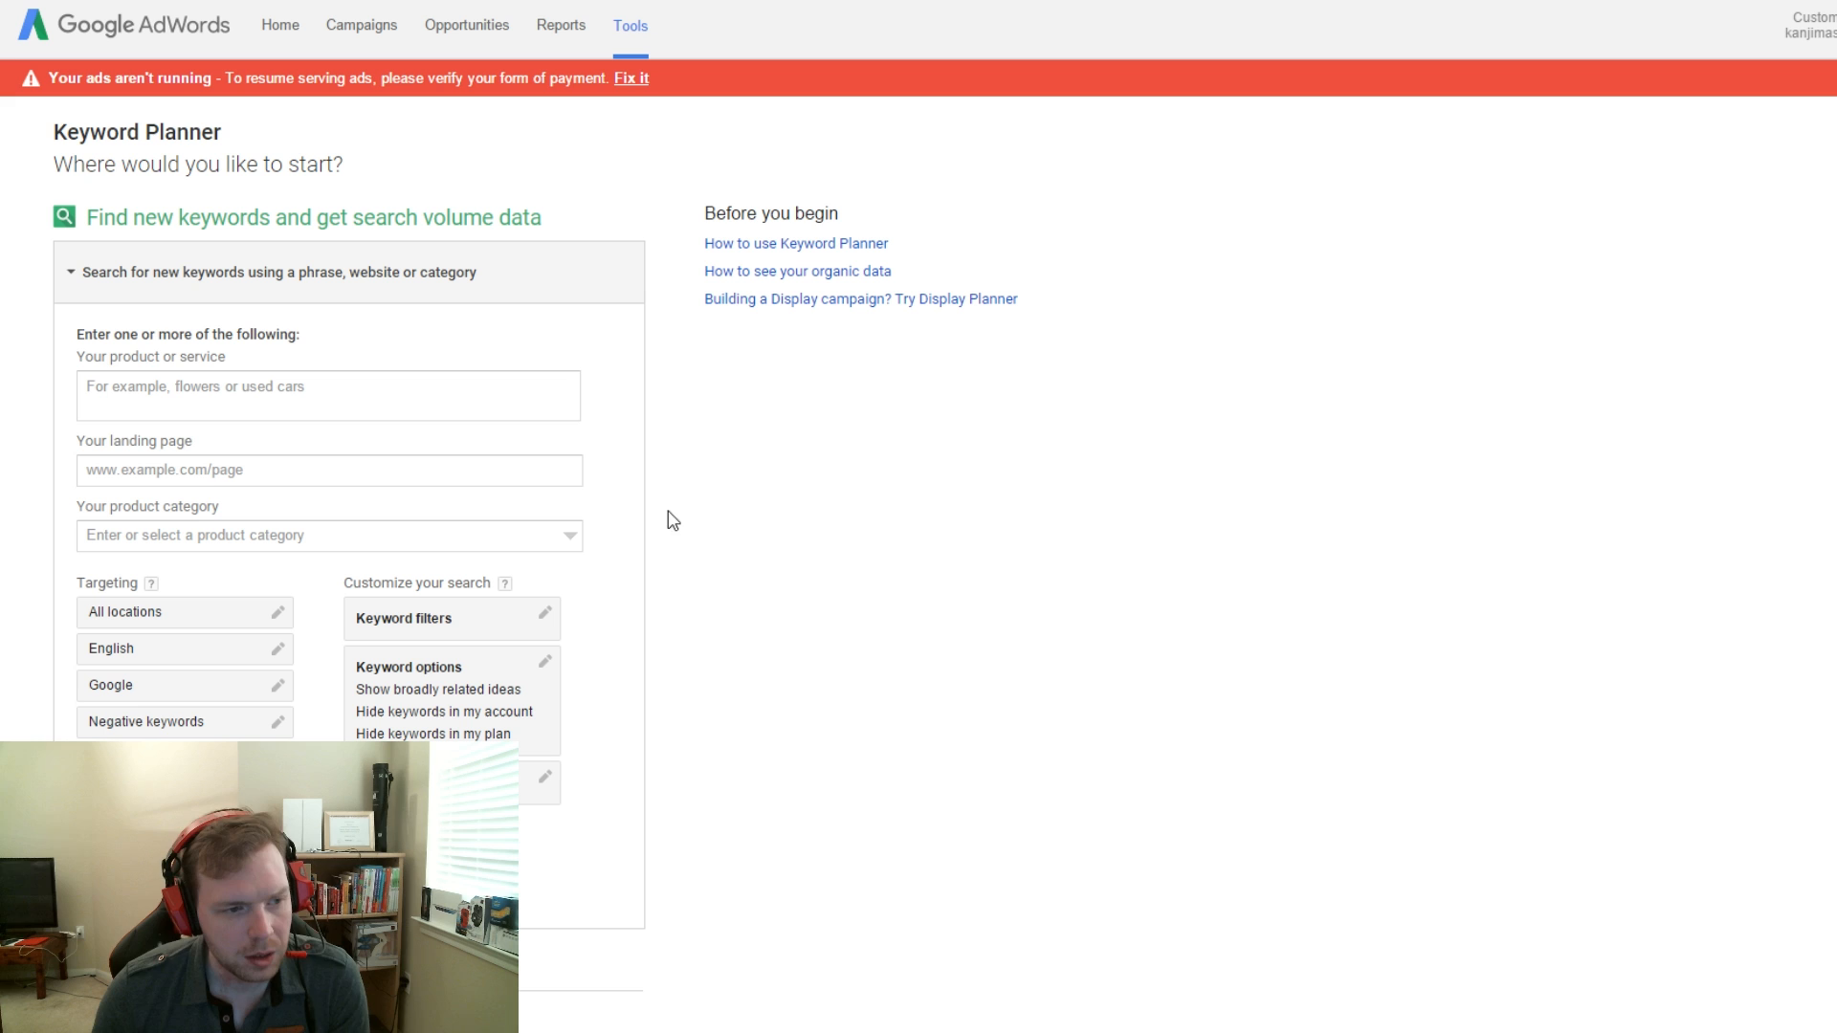
click(328, 394)
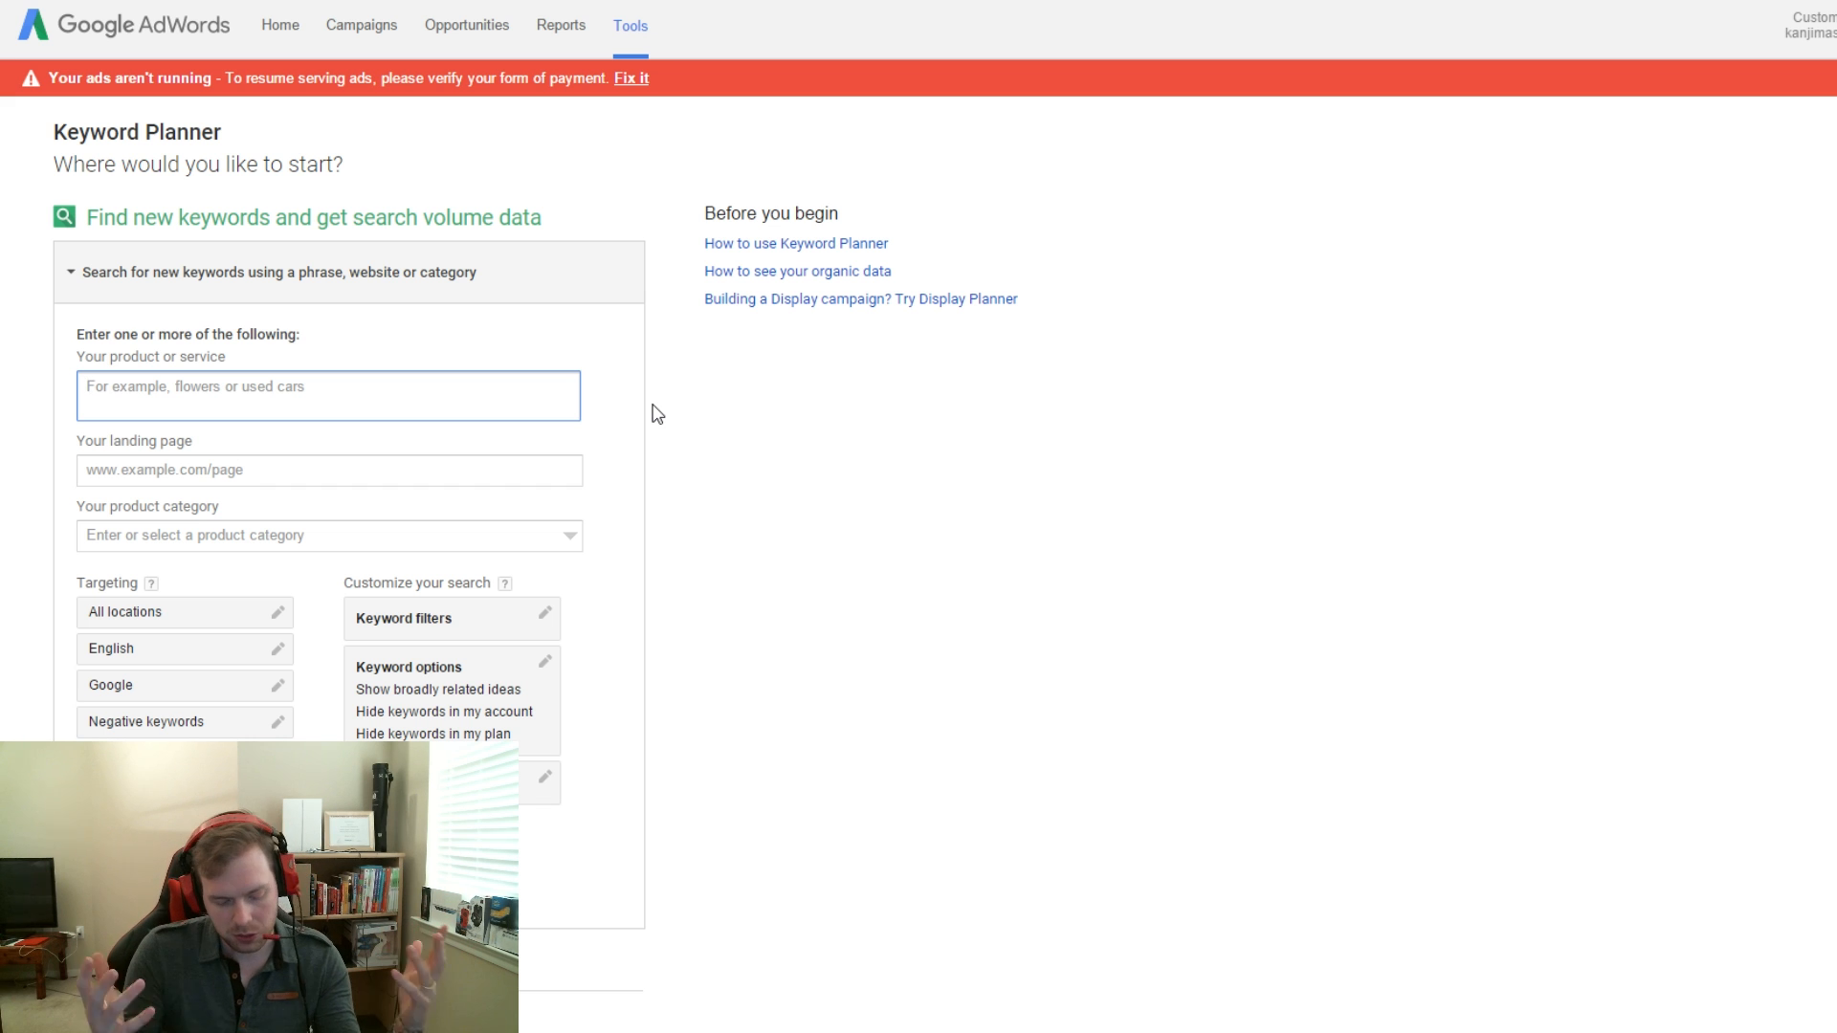
text(tech)
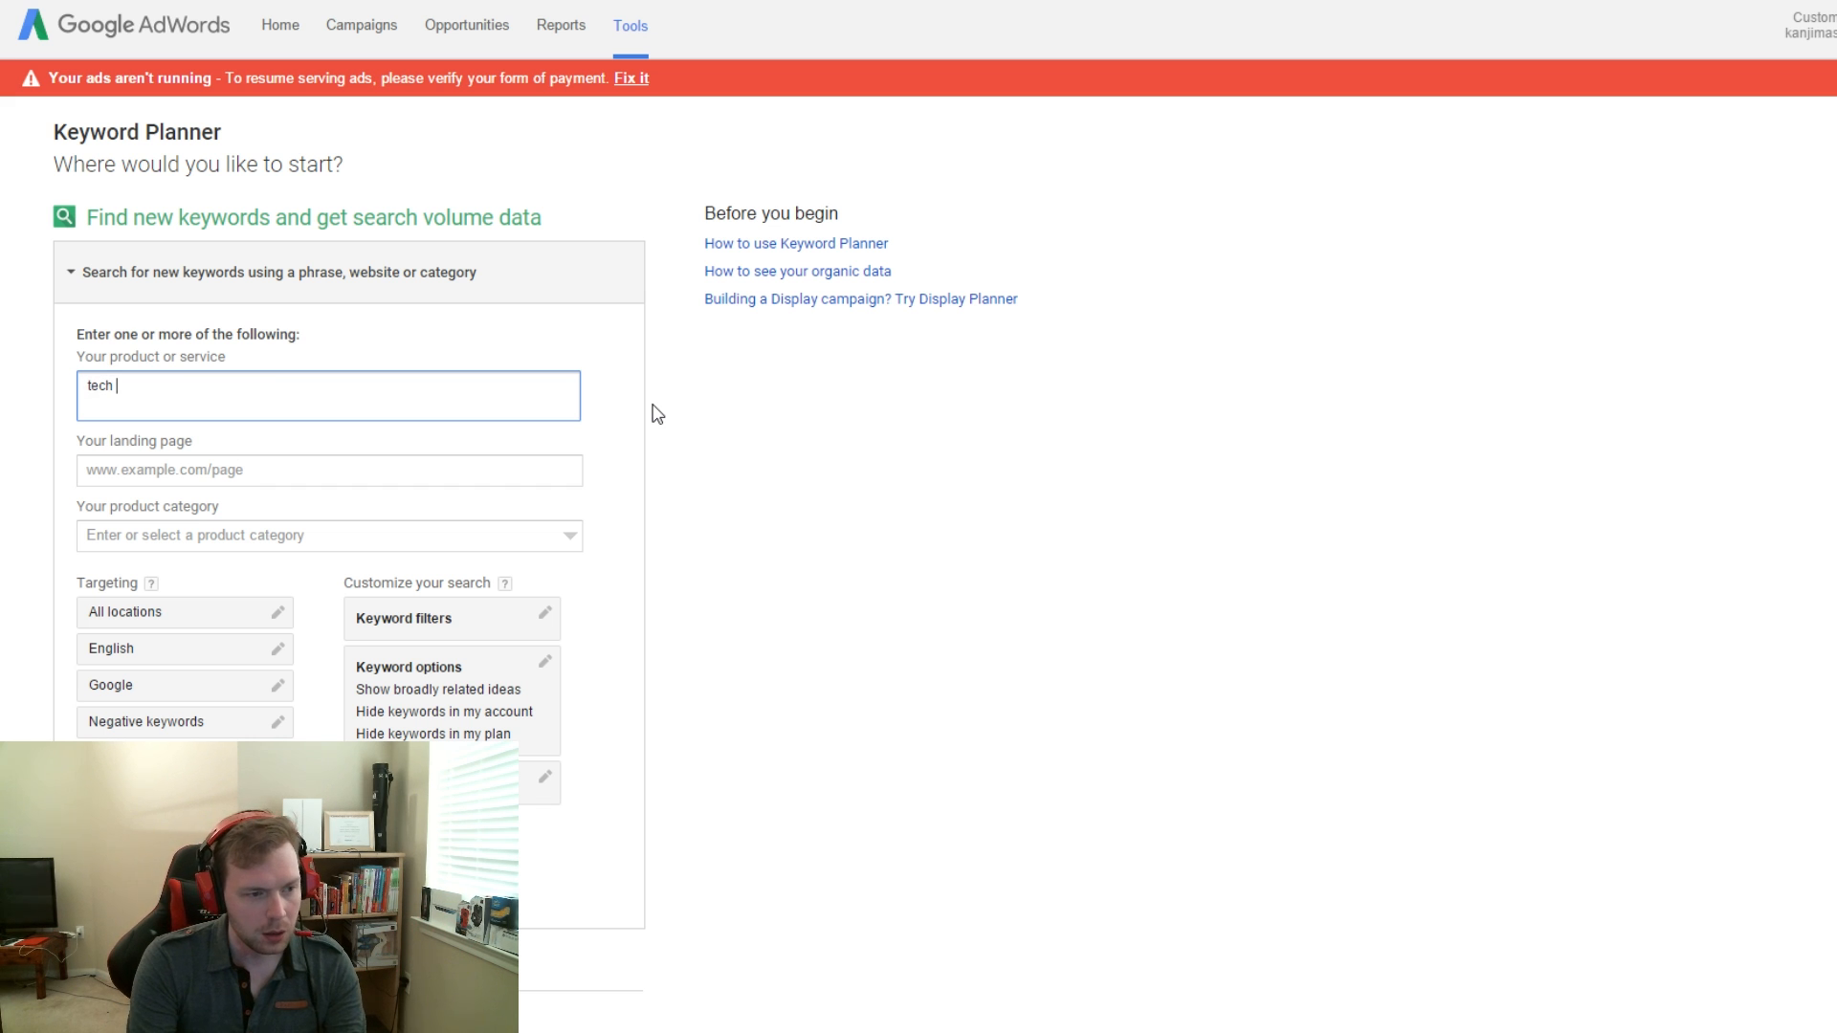
text(news)
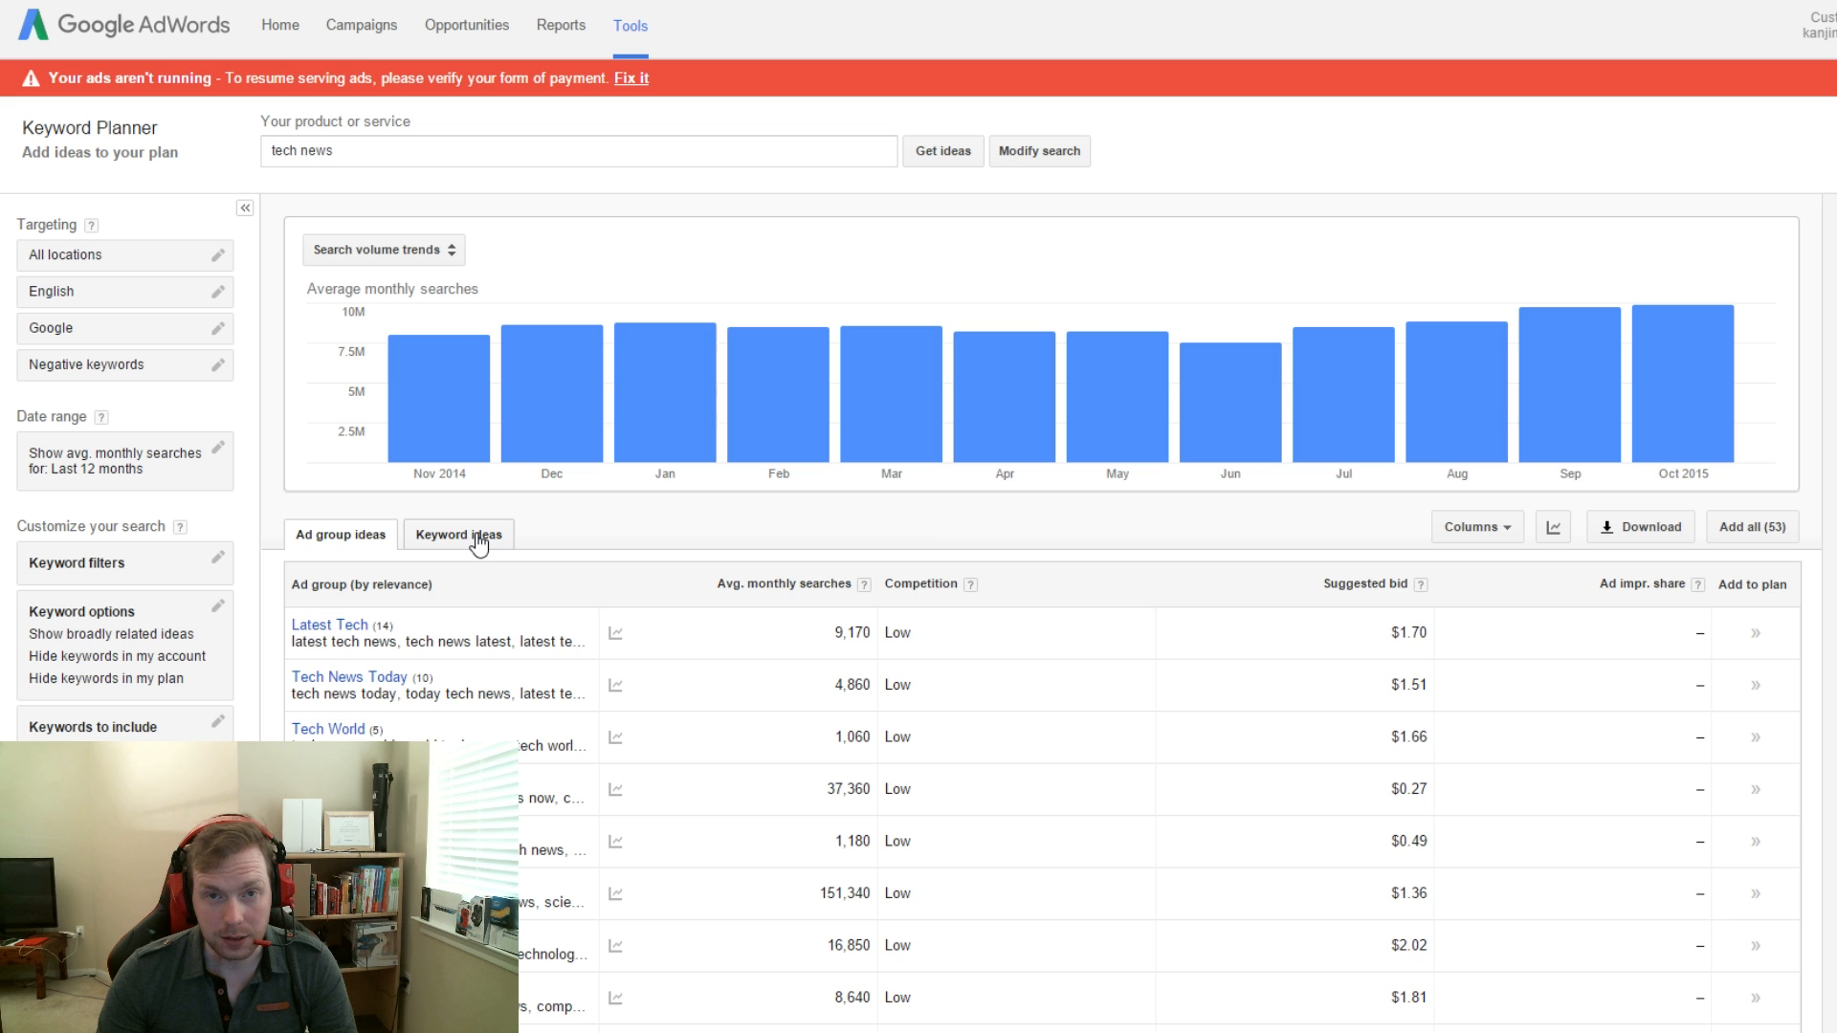
click(457, 534)
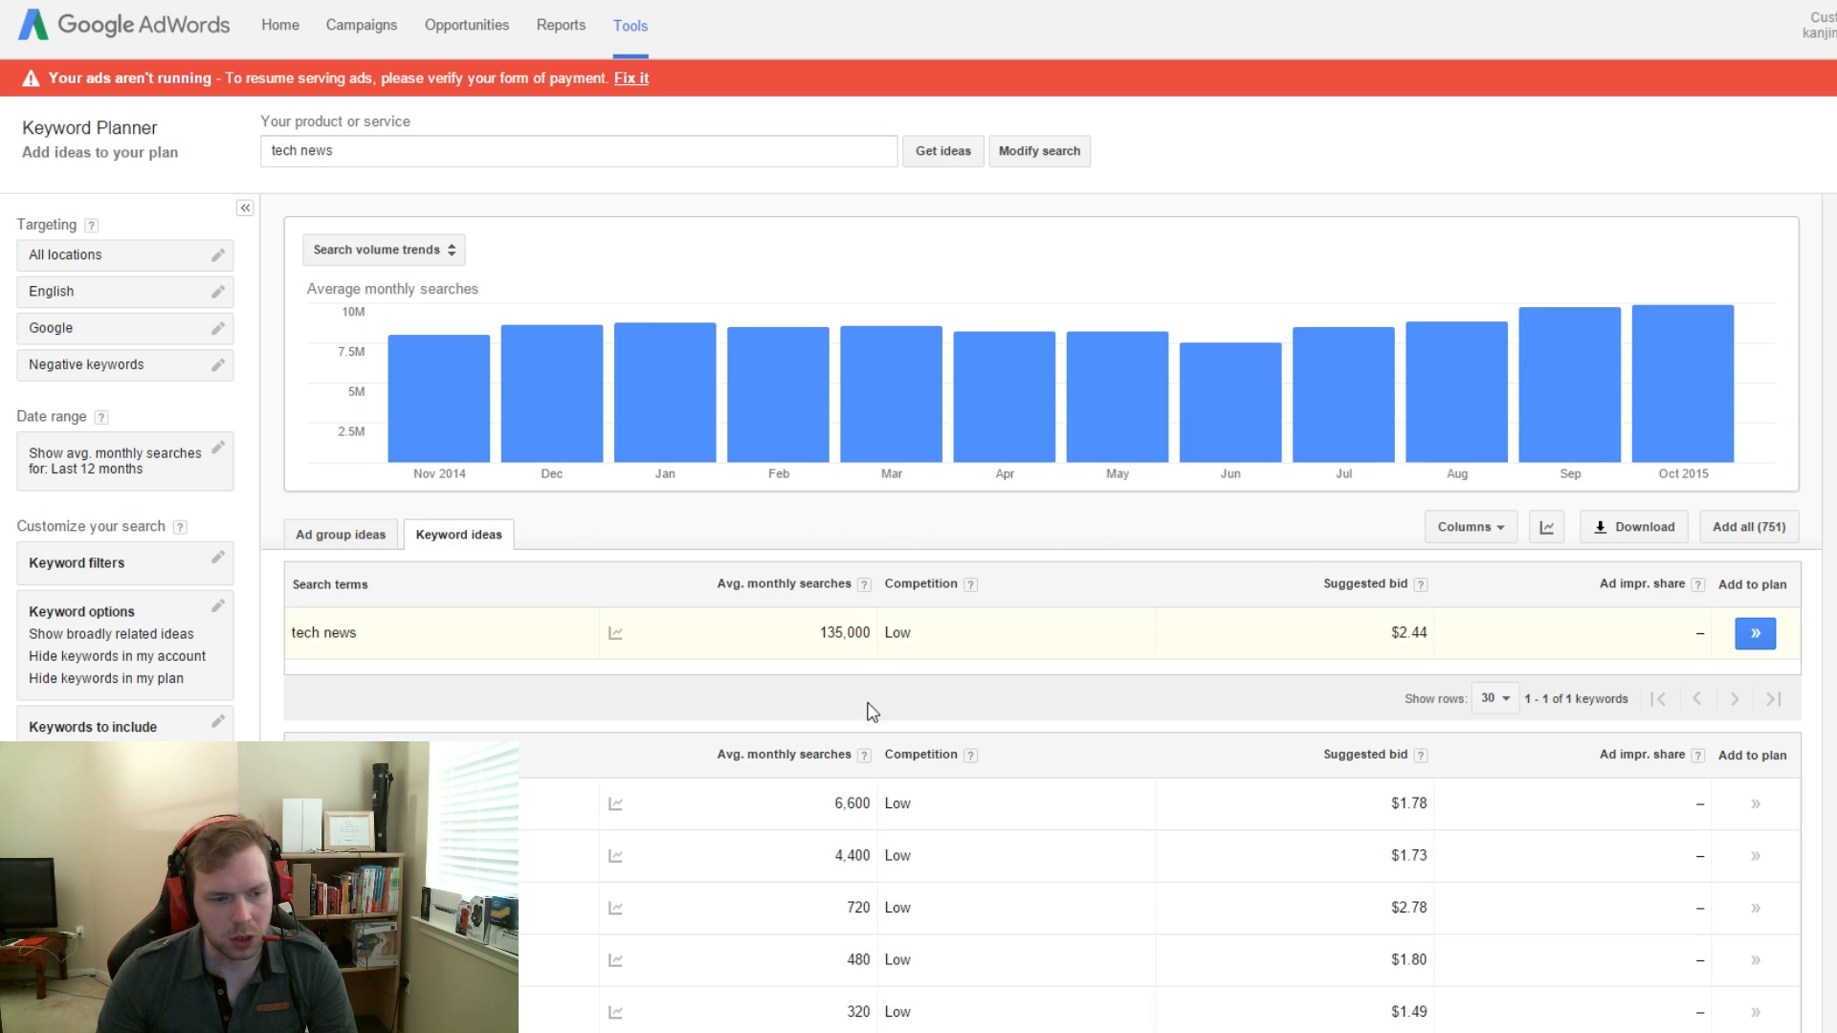
scroll(down, 3)
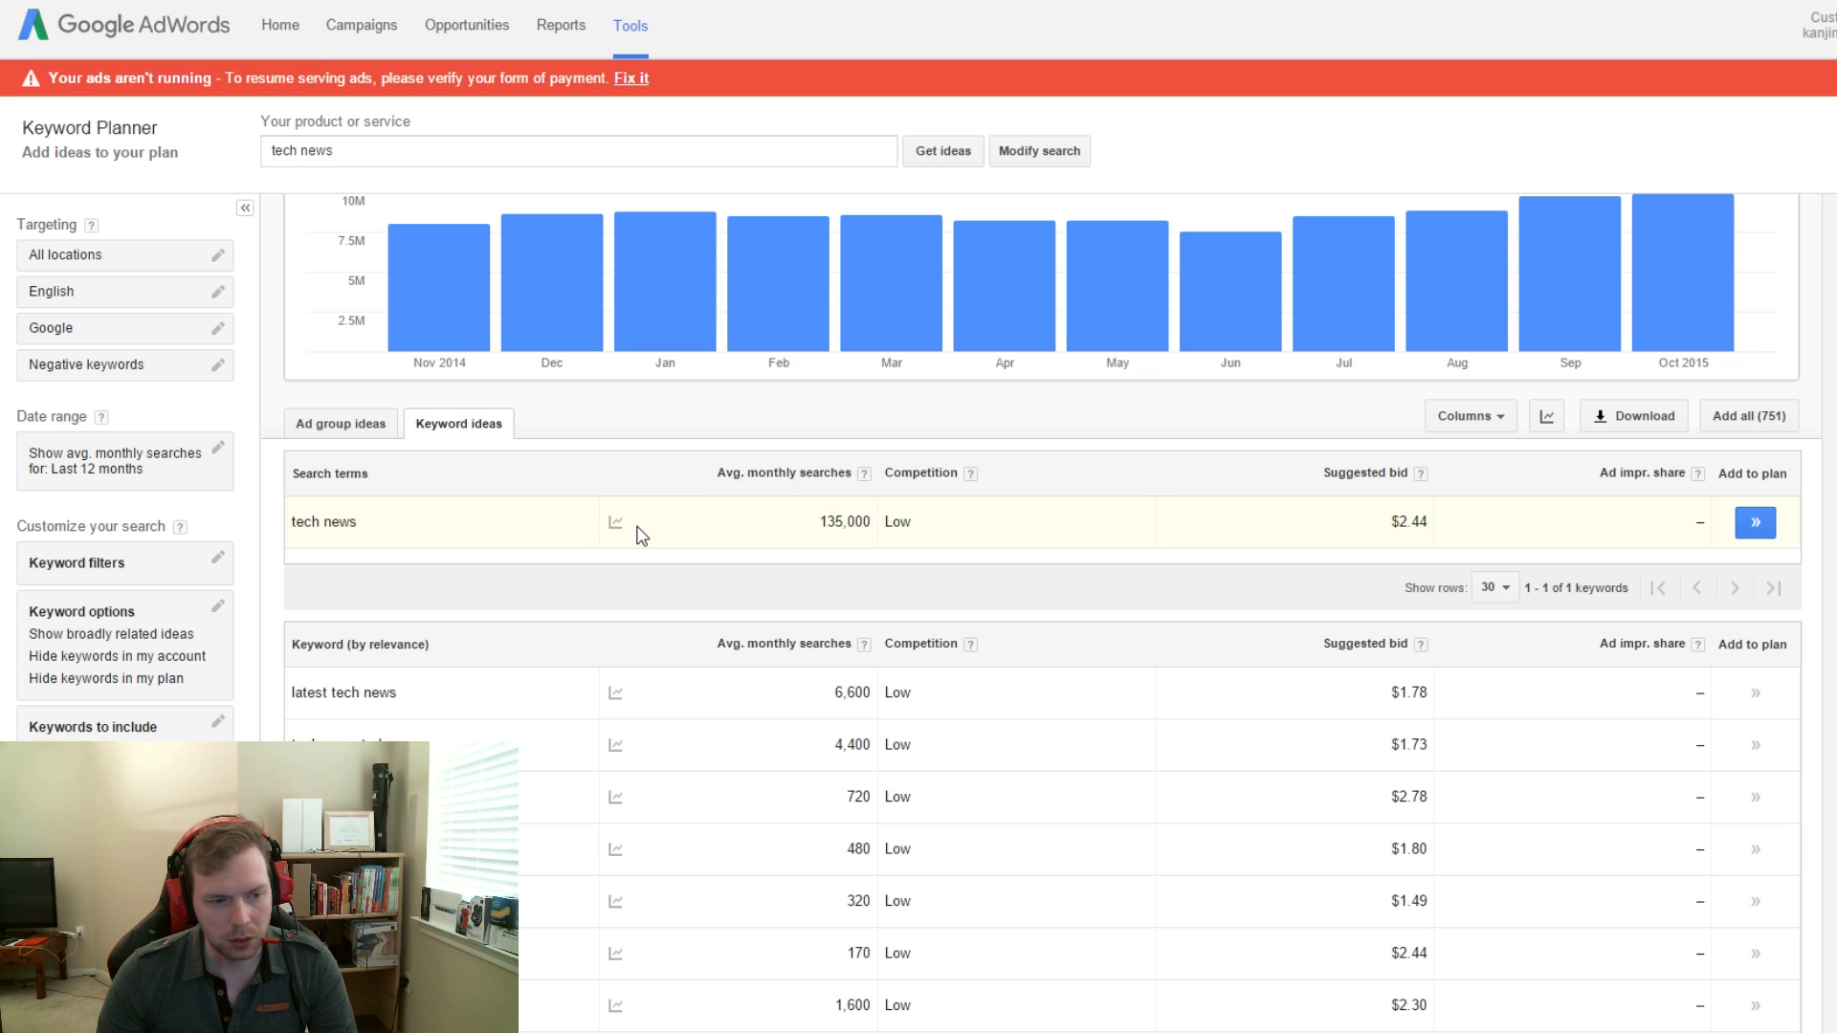
mouse_move(655, 895)
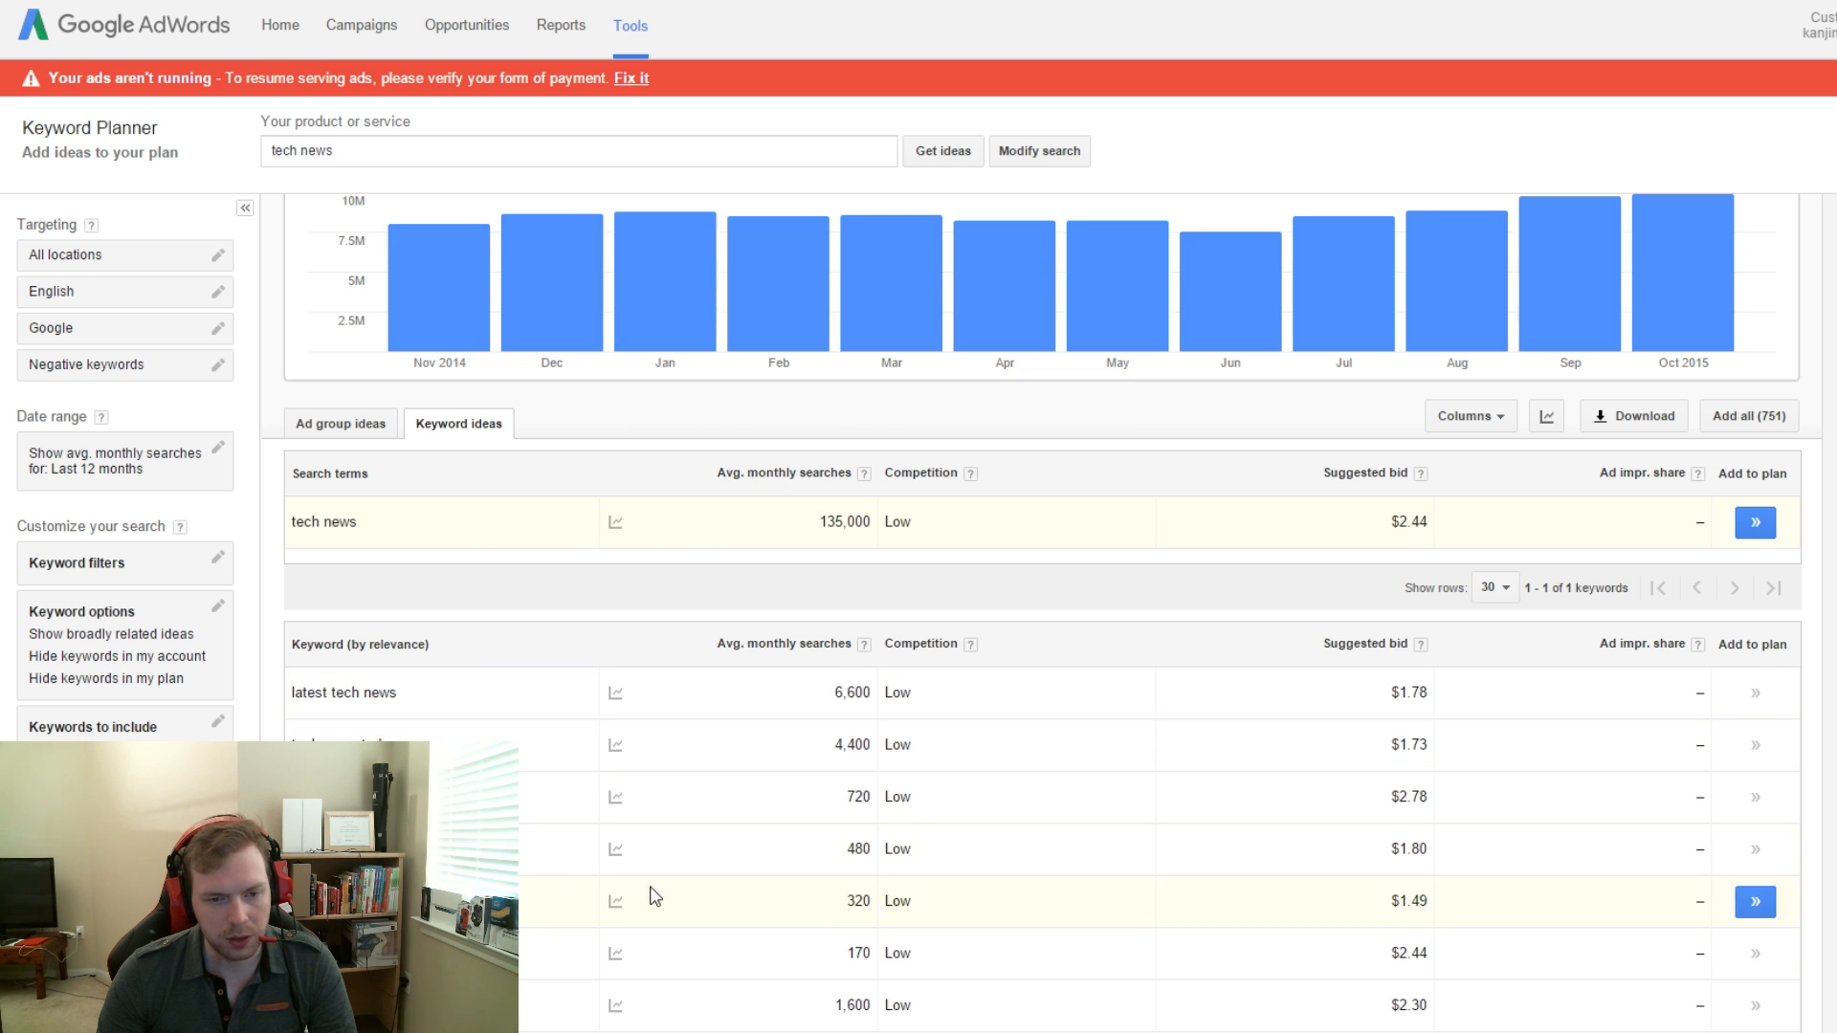
mouse_move(1380, 533)
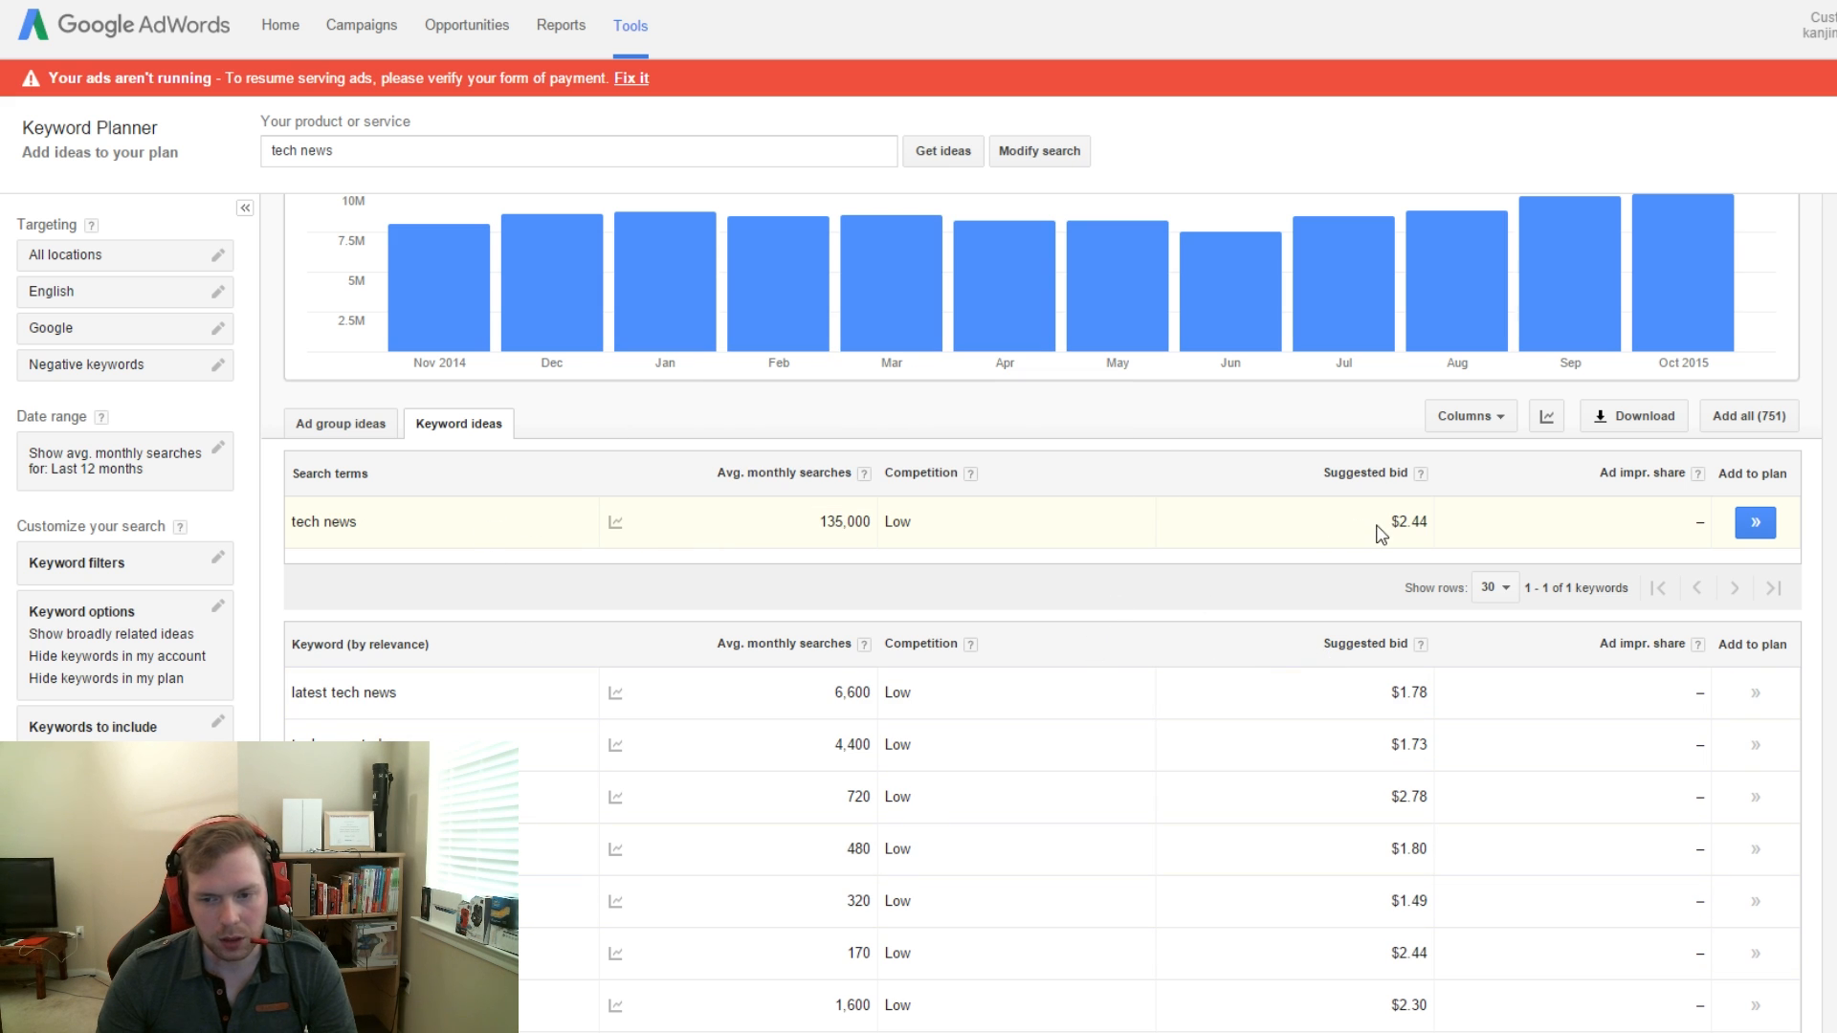
click(1573, 520)
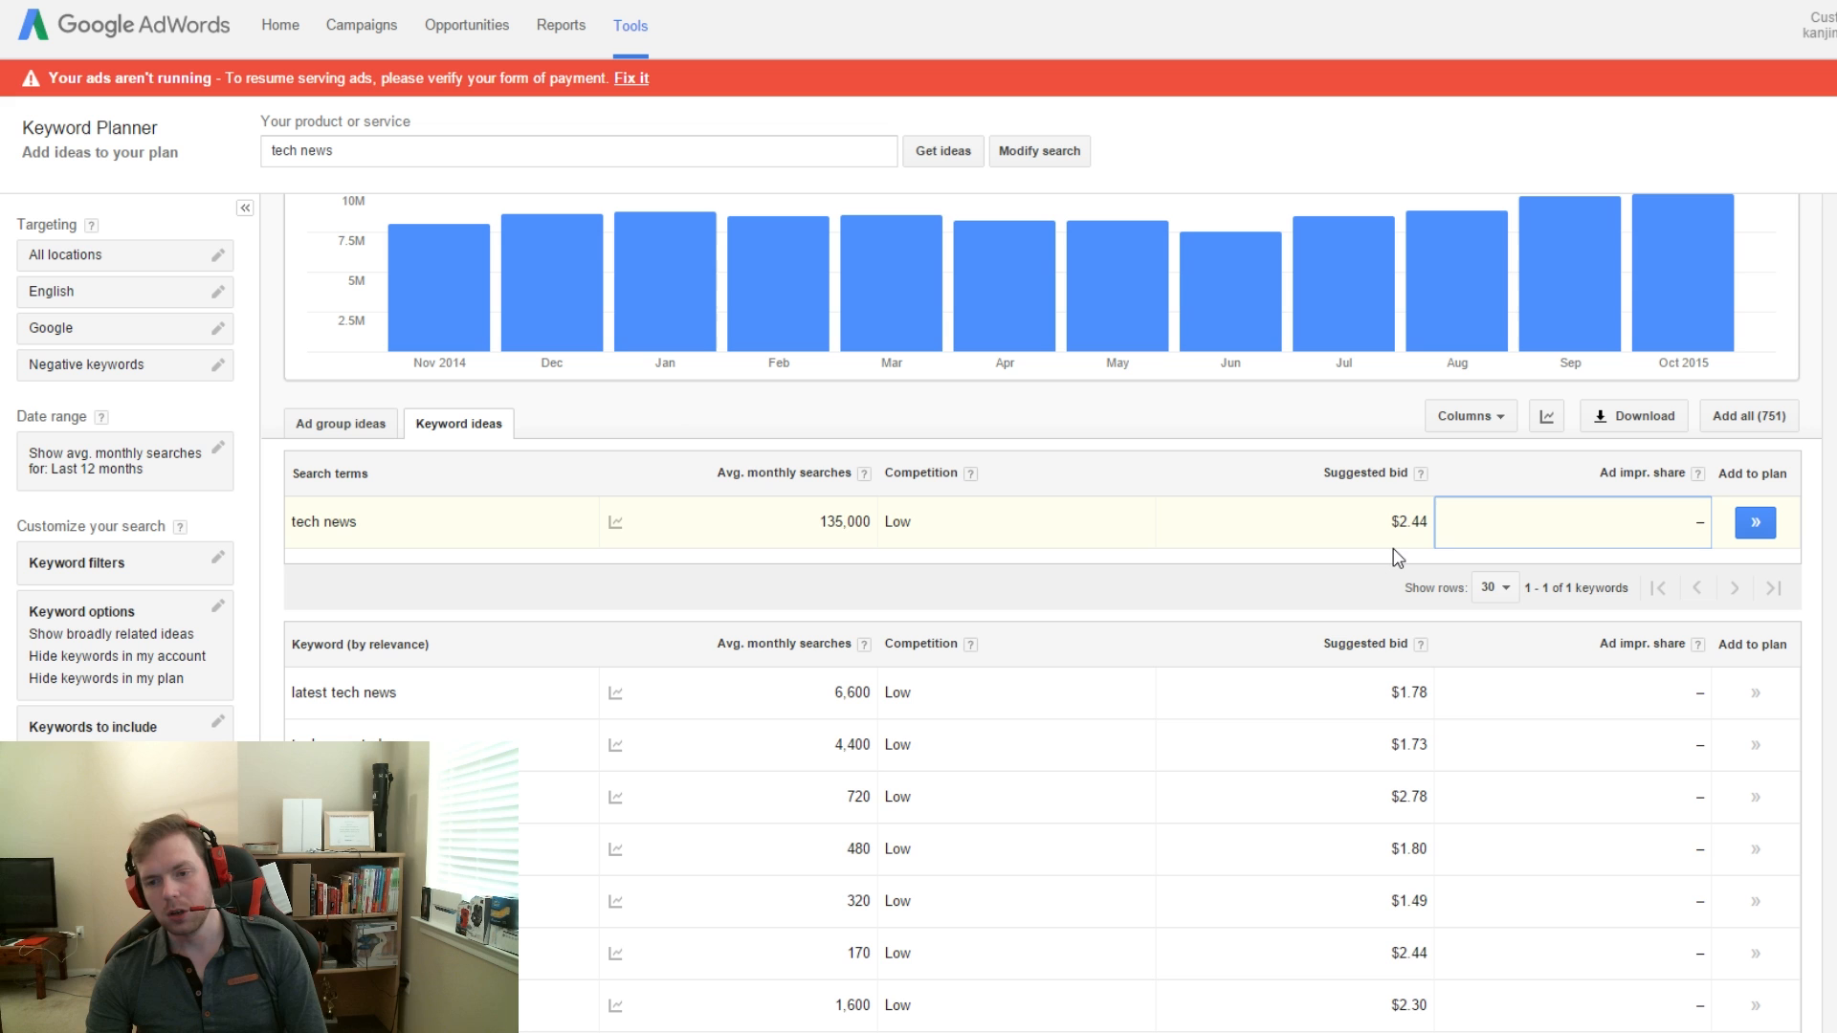
mouse_move(1143, 656)
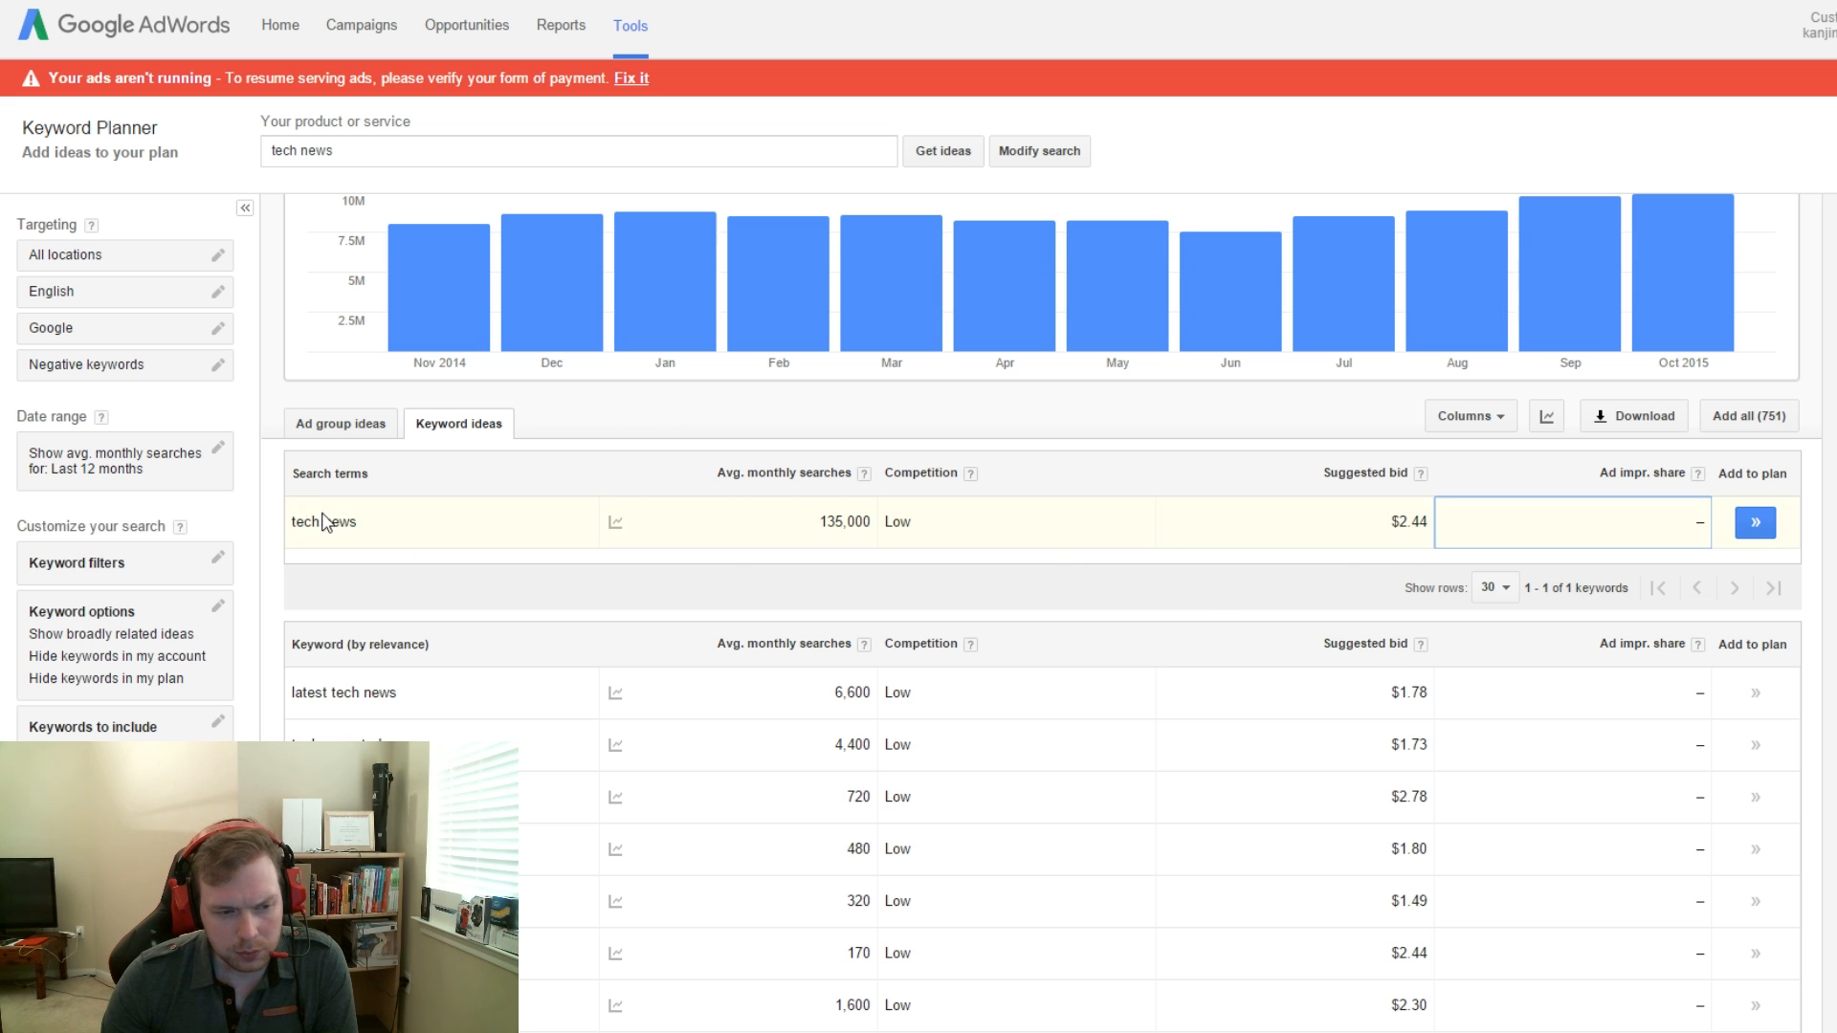
mouse_move(522, 666)
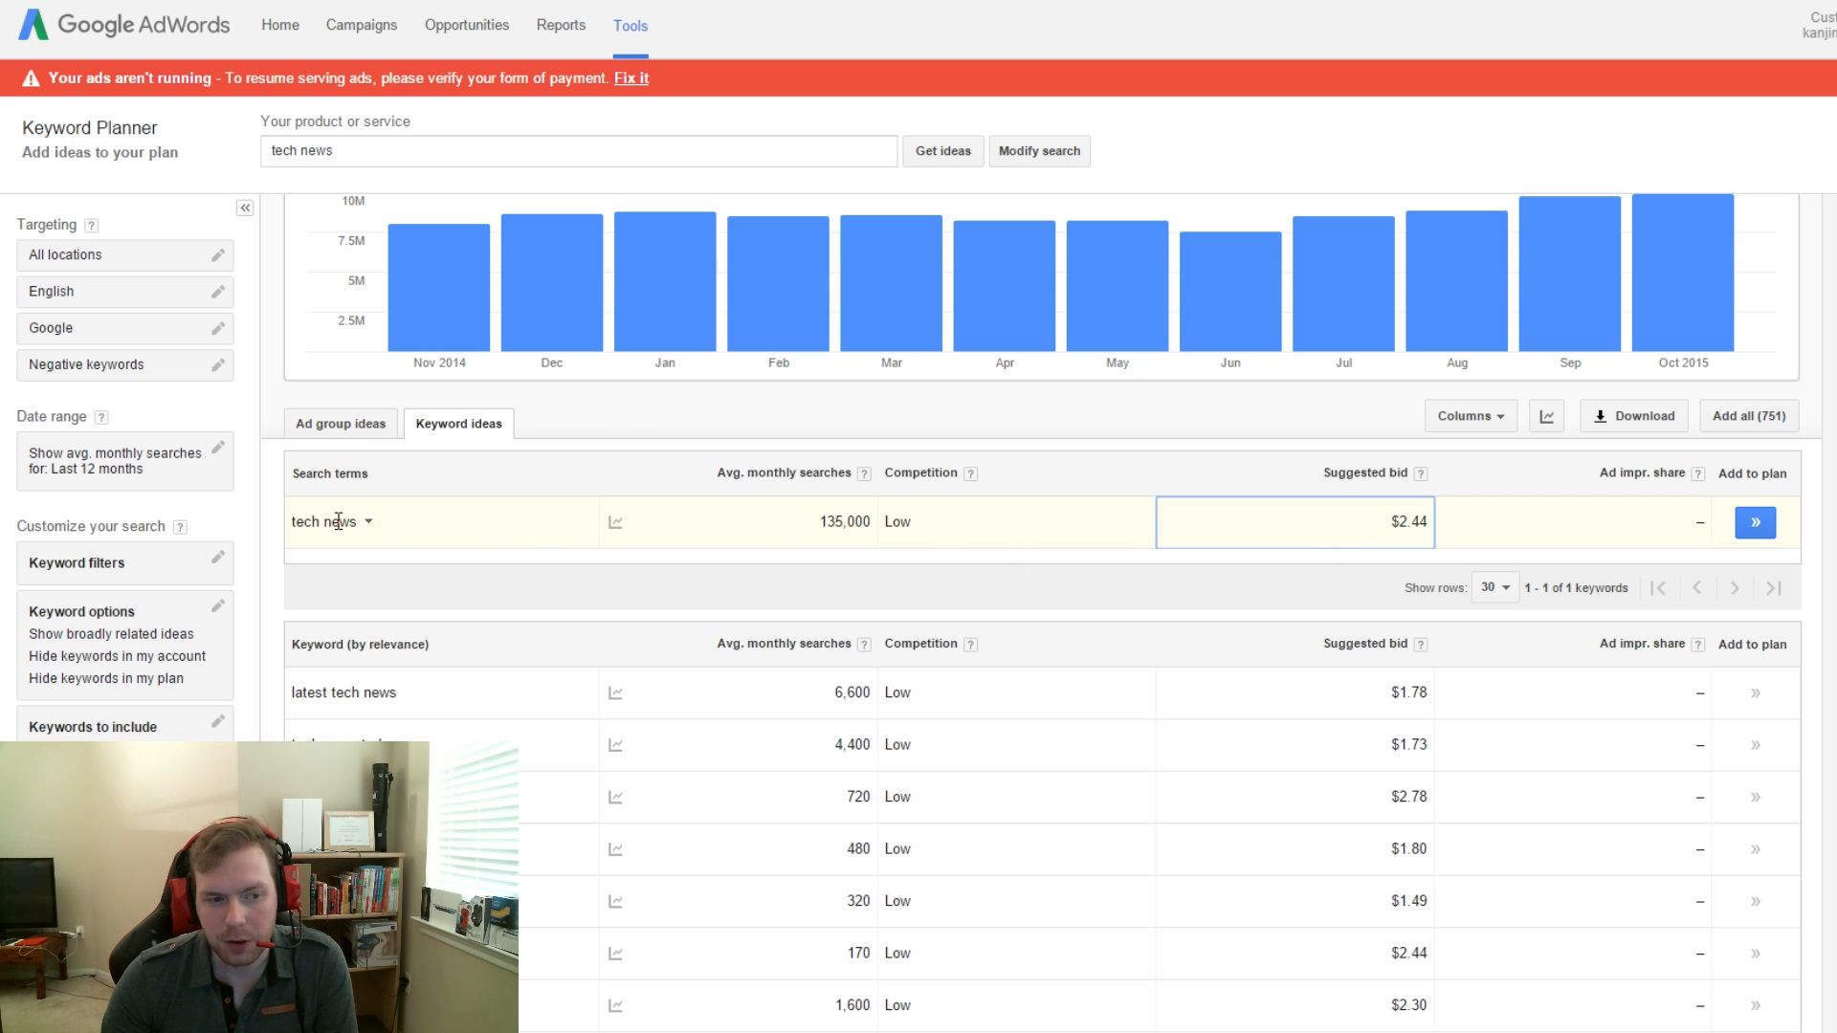
mouse_move(790, 541)
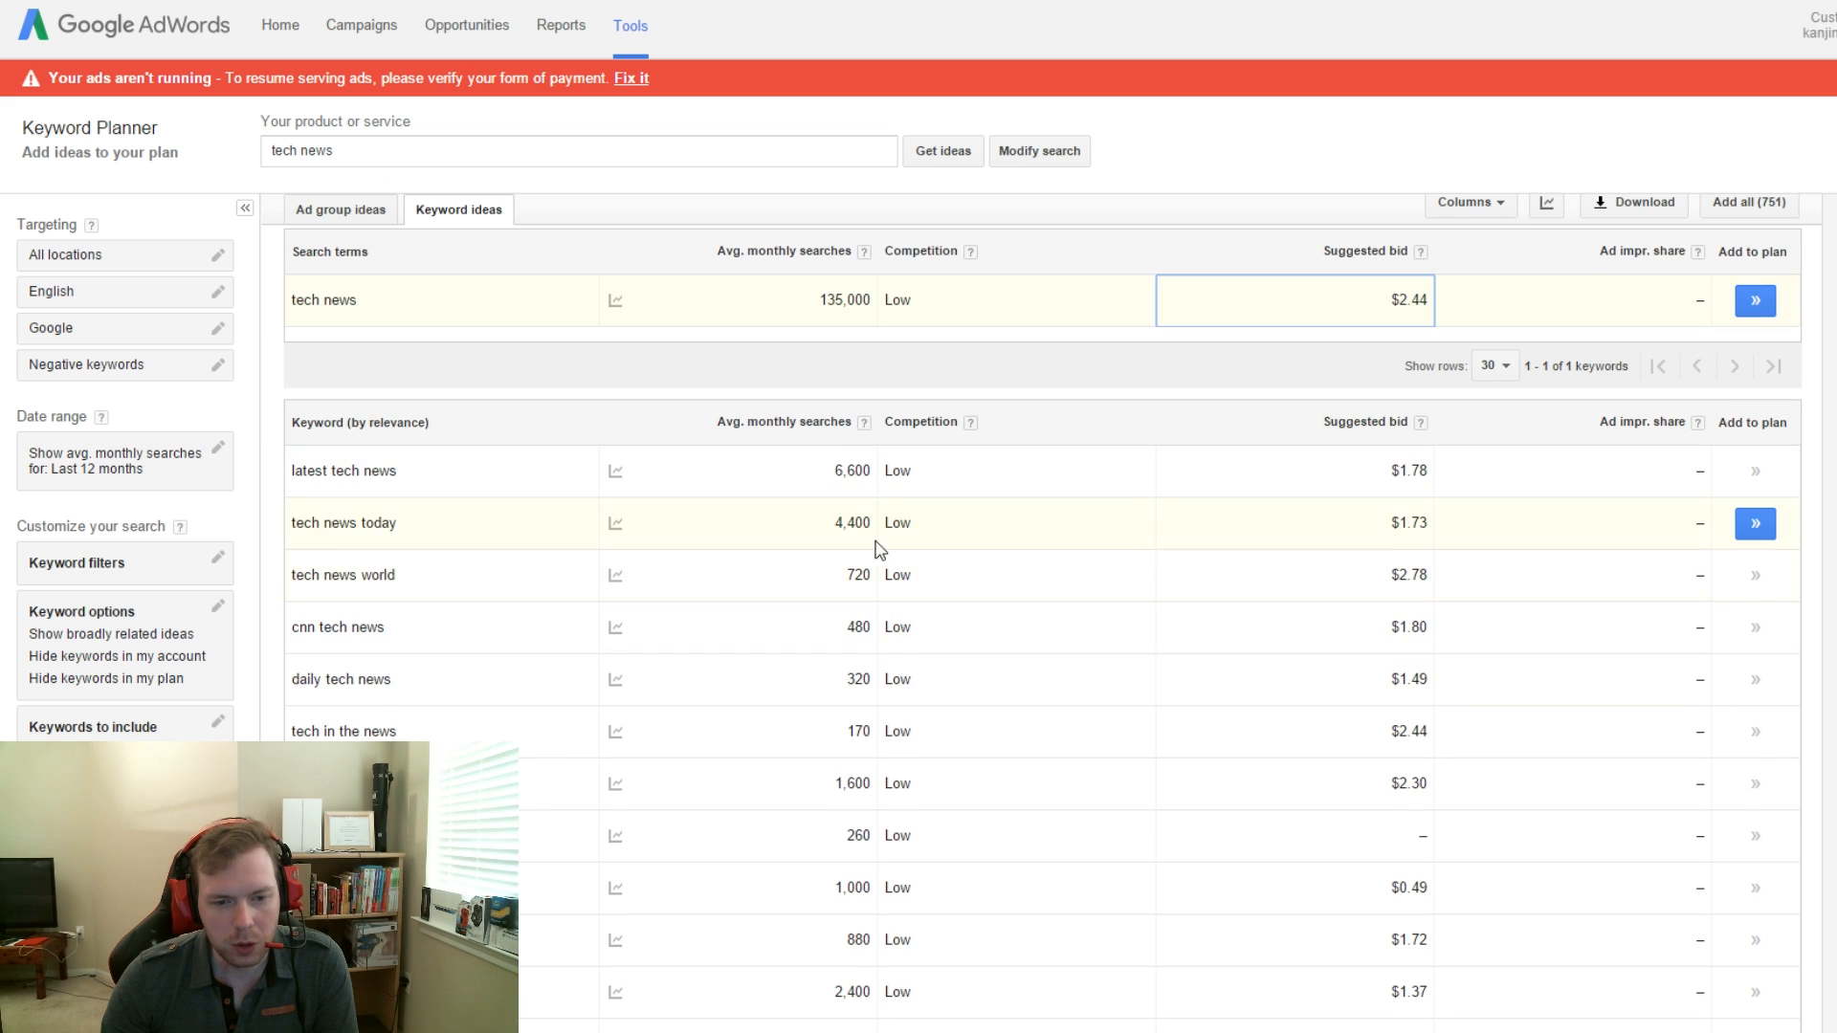
Step: Scroll down the related keyword ideas to 'technology news' at 74,000 monthly searches
scroll(down, 3)
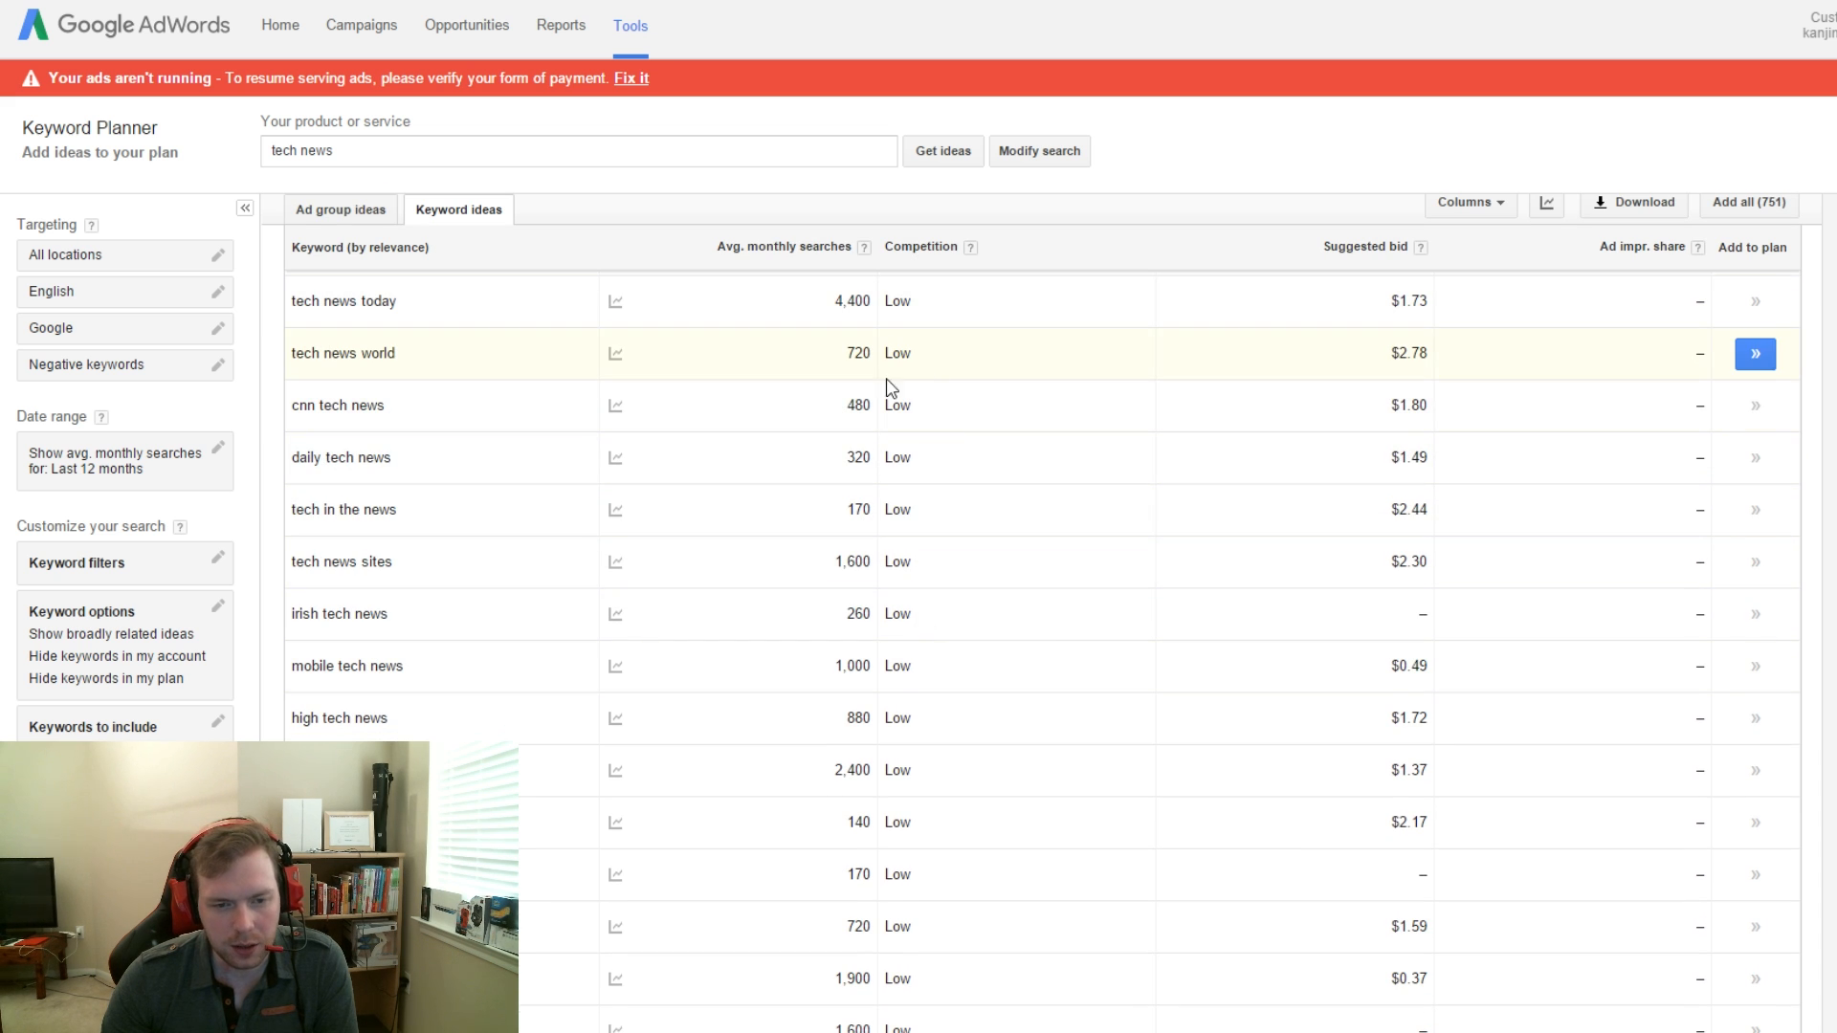
mouse_move(955, 561)
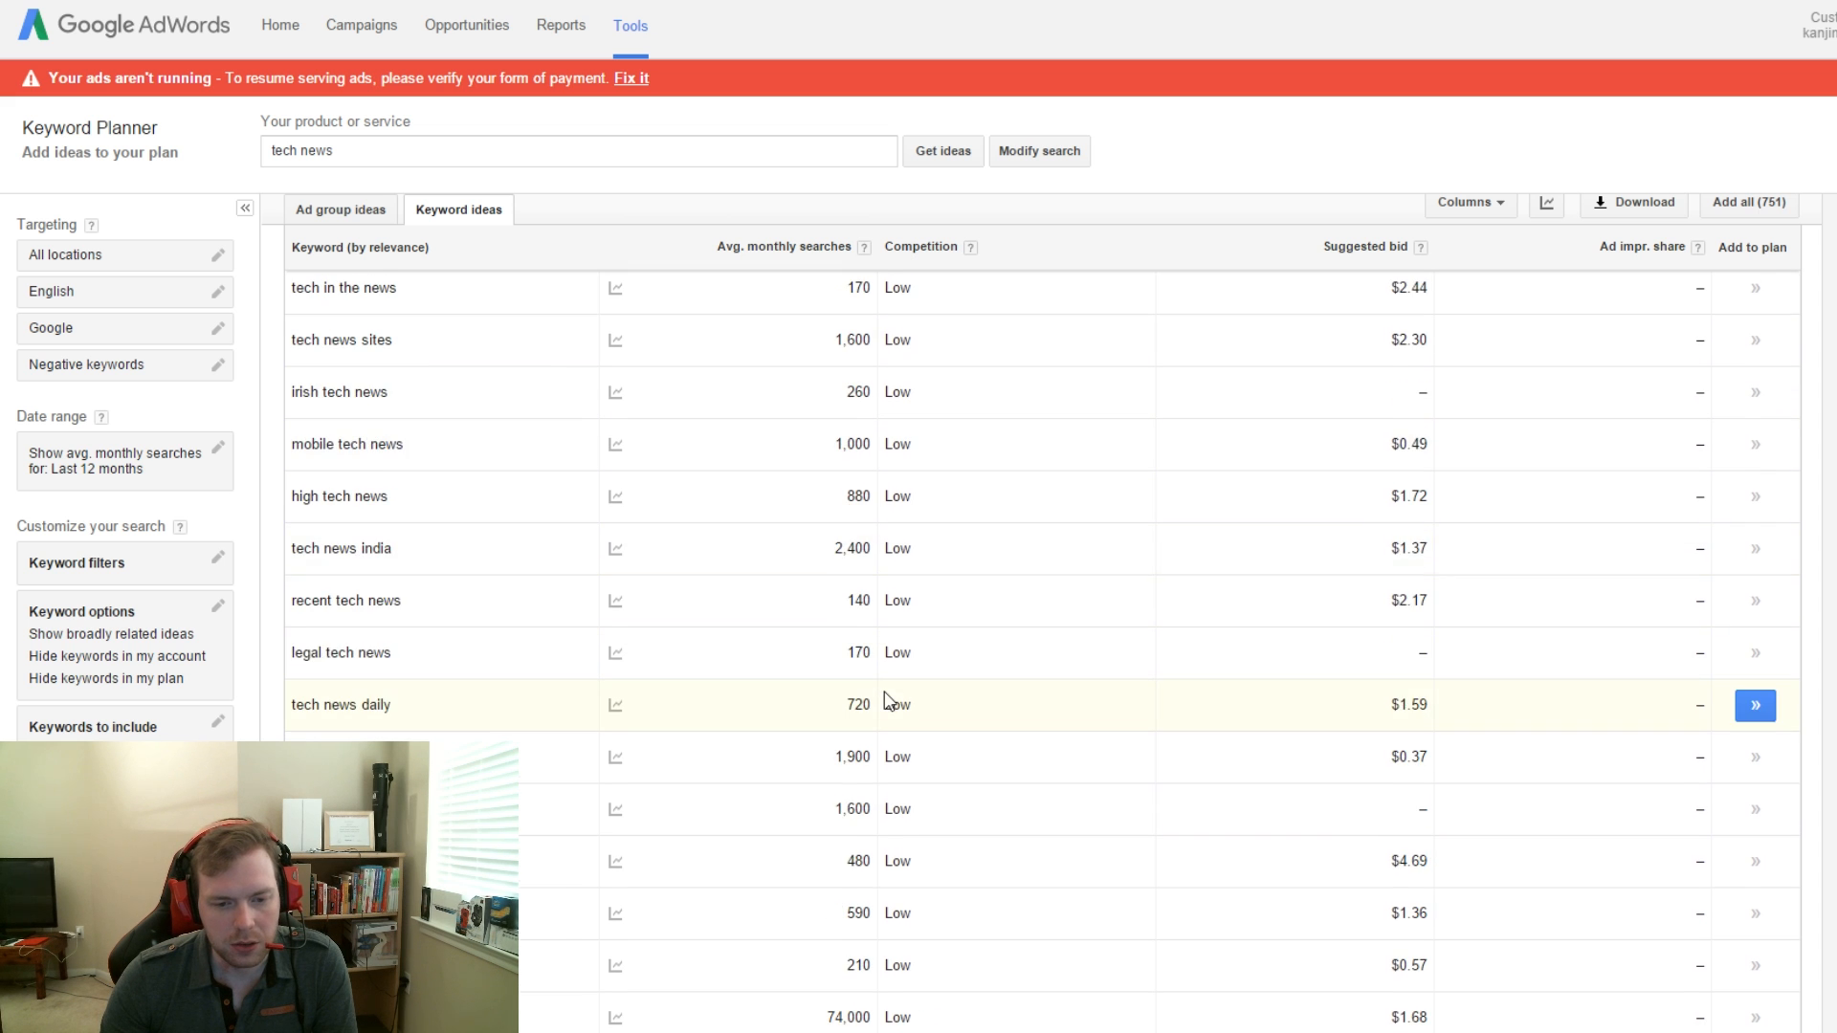
scroll(down, 3)
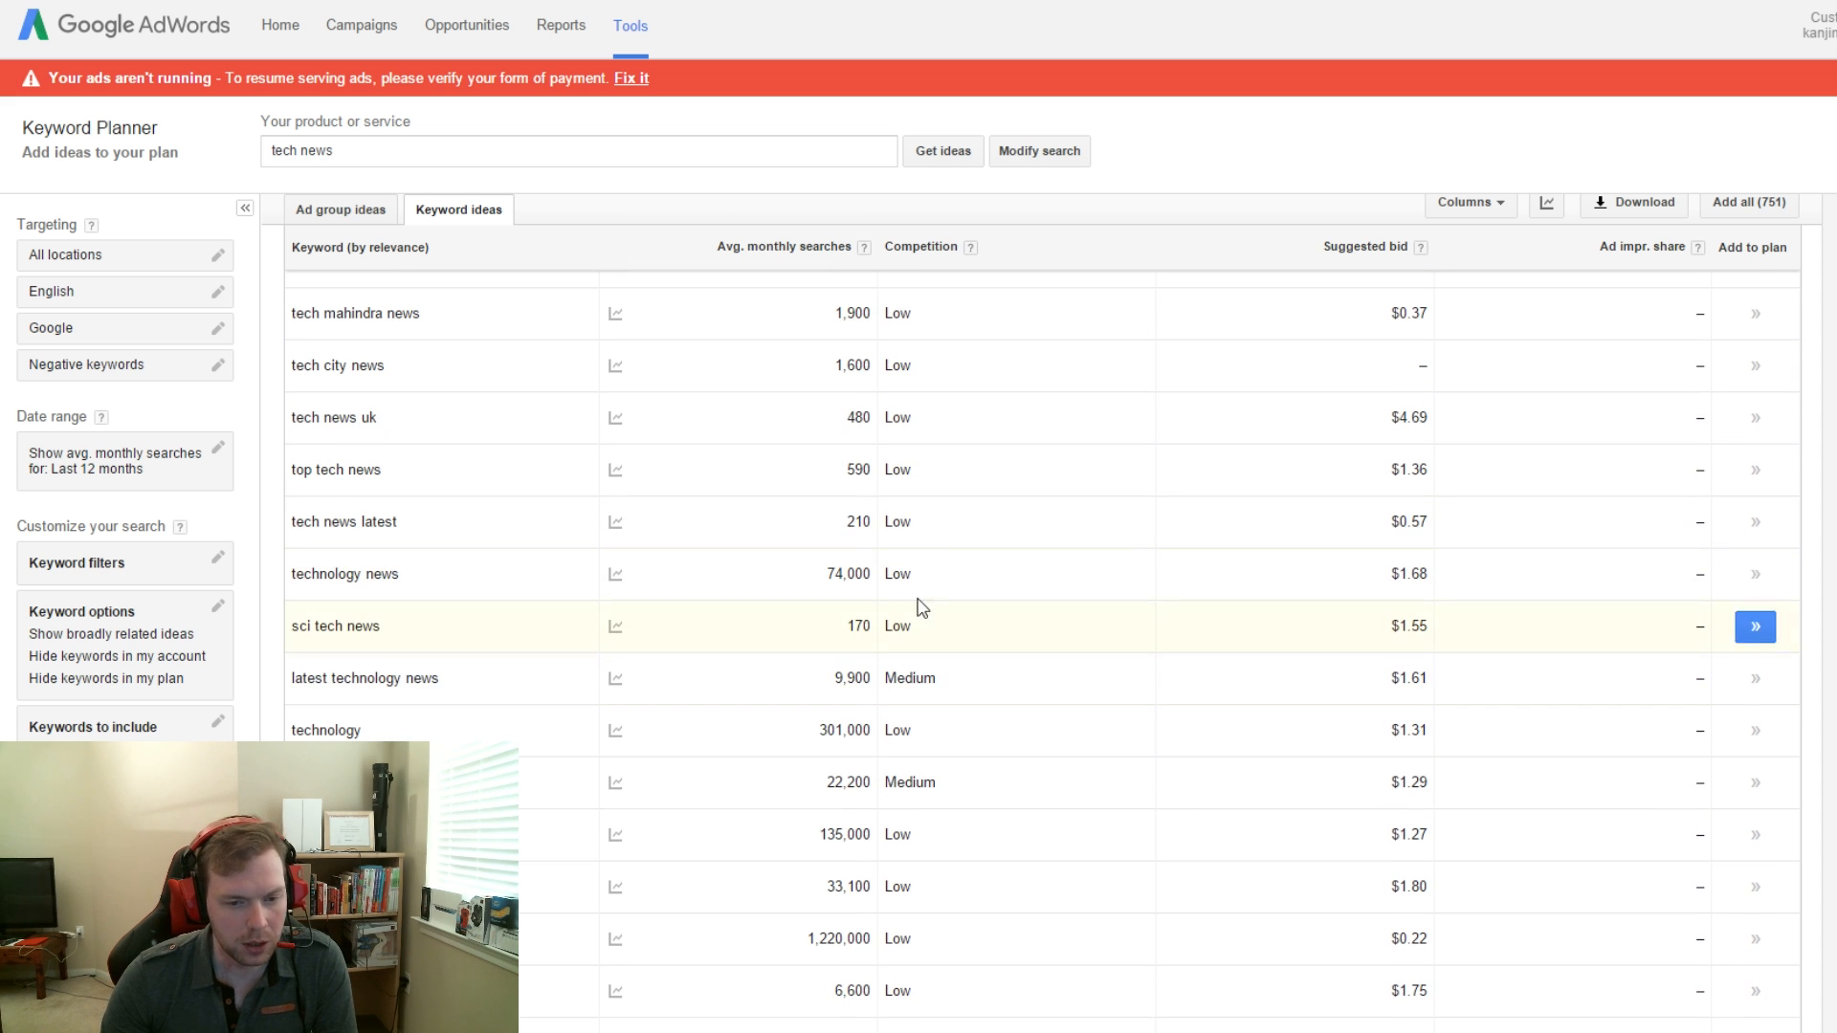
mouse_move(911, 573)
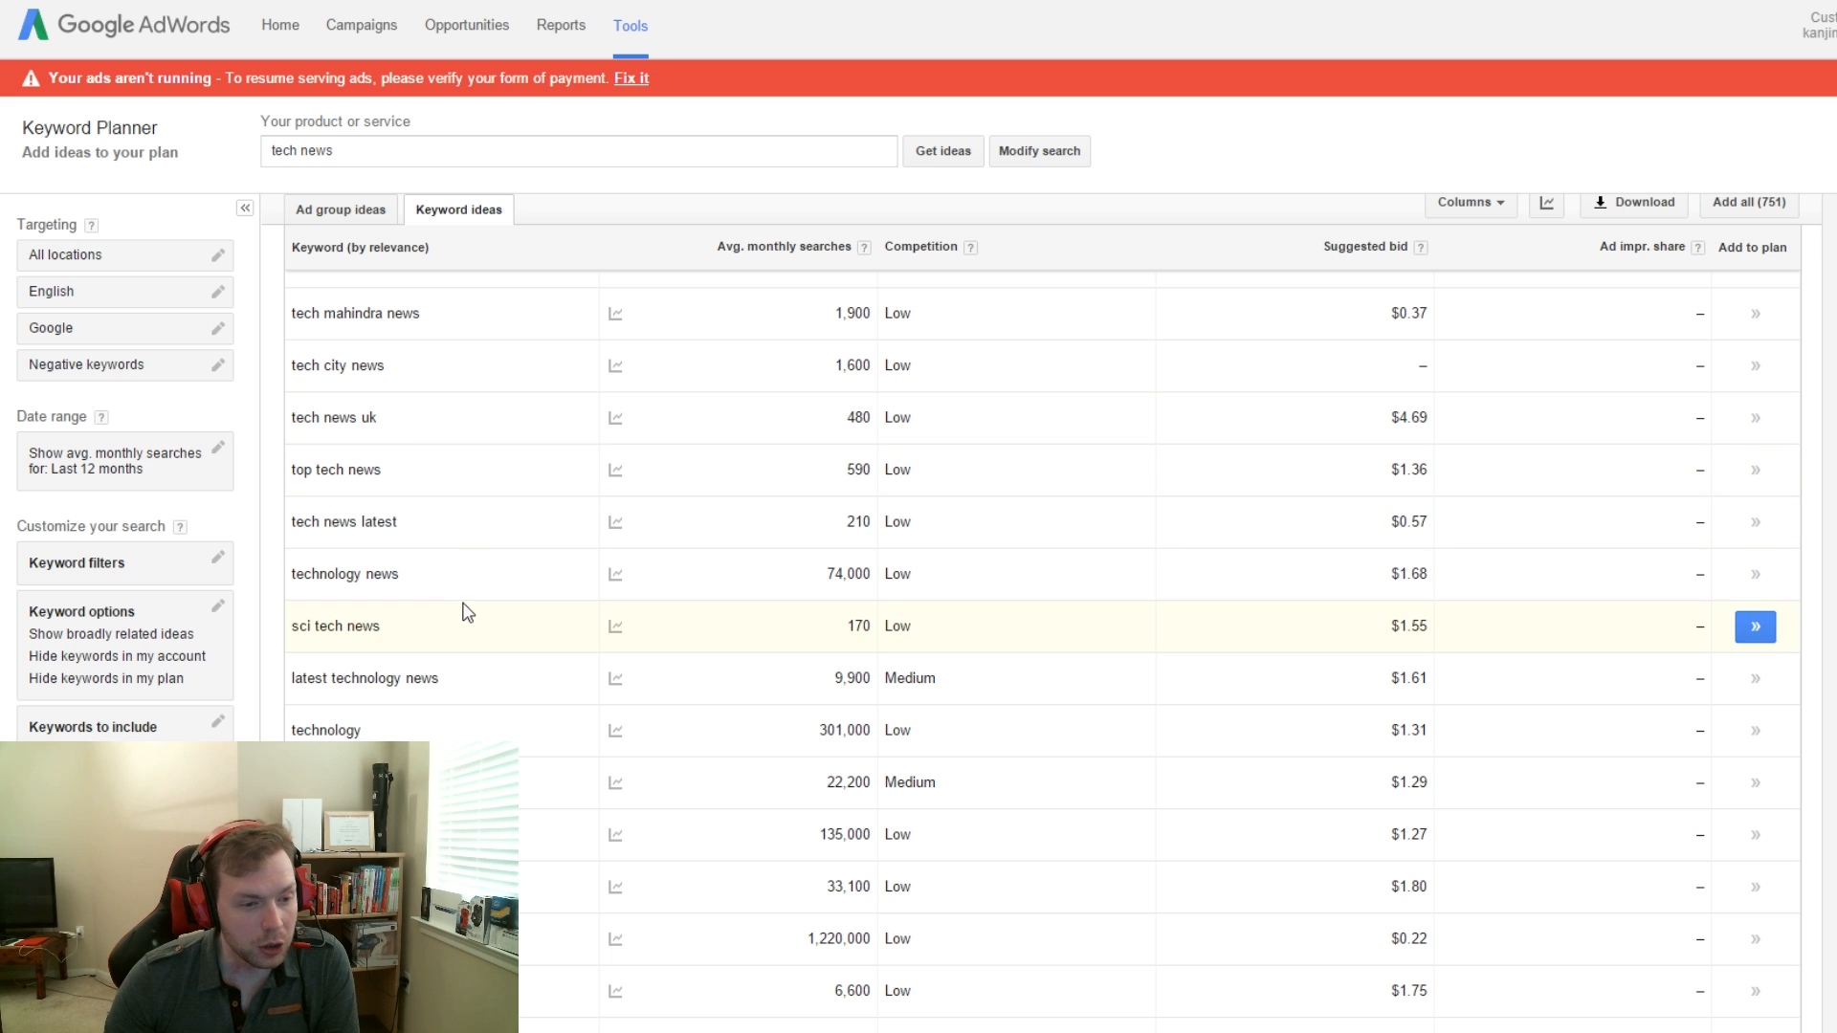
mouse_move(850, 574)
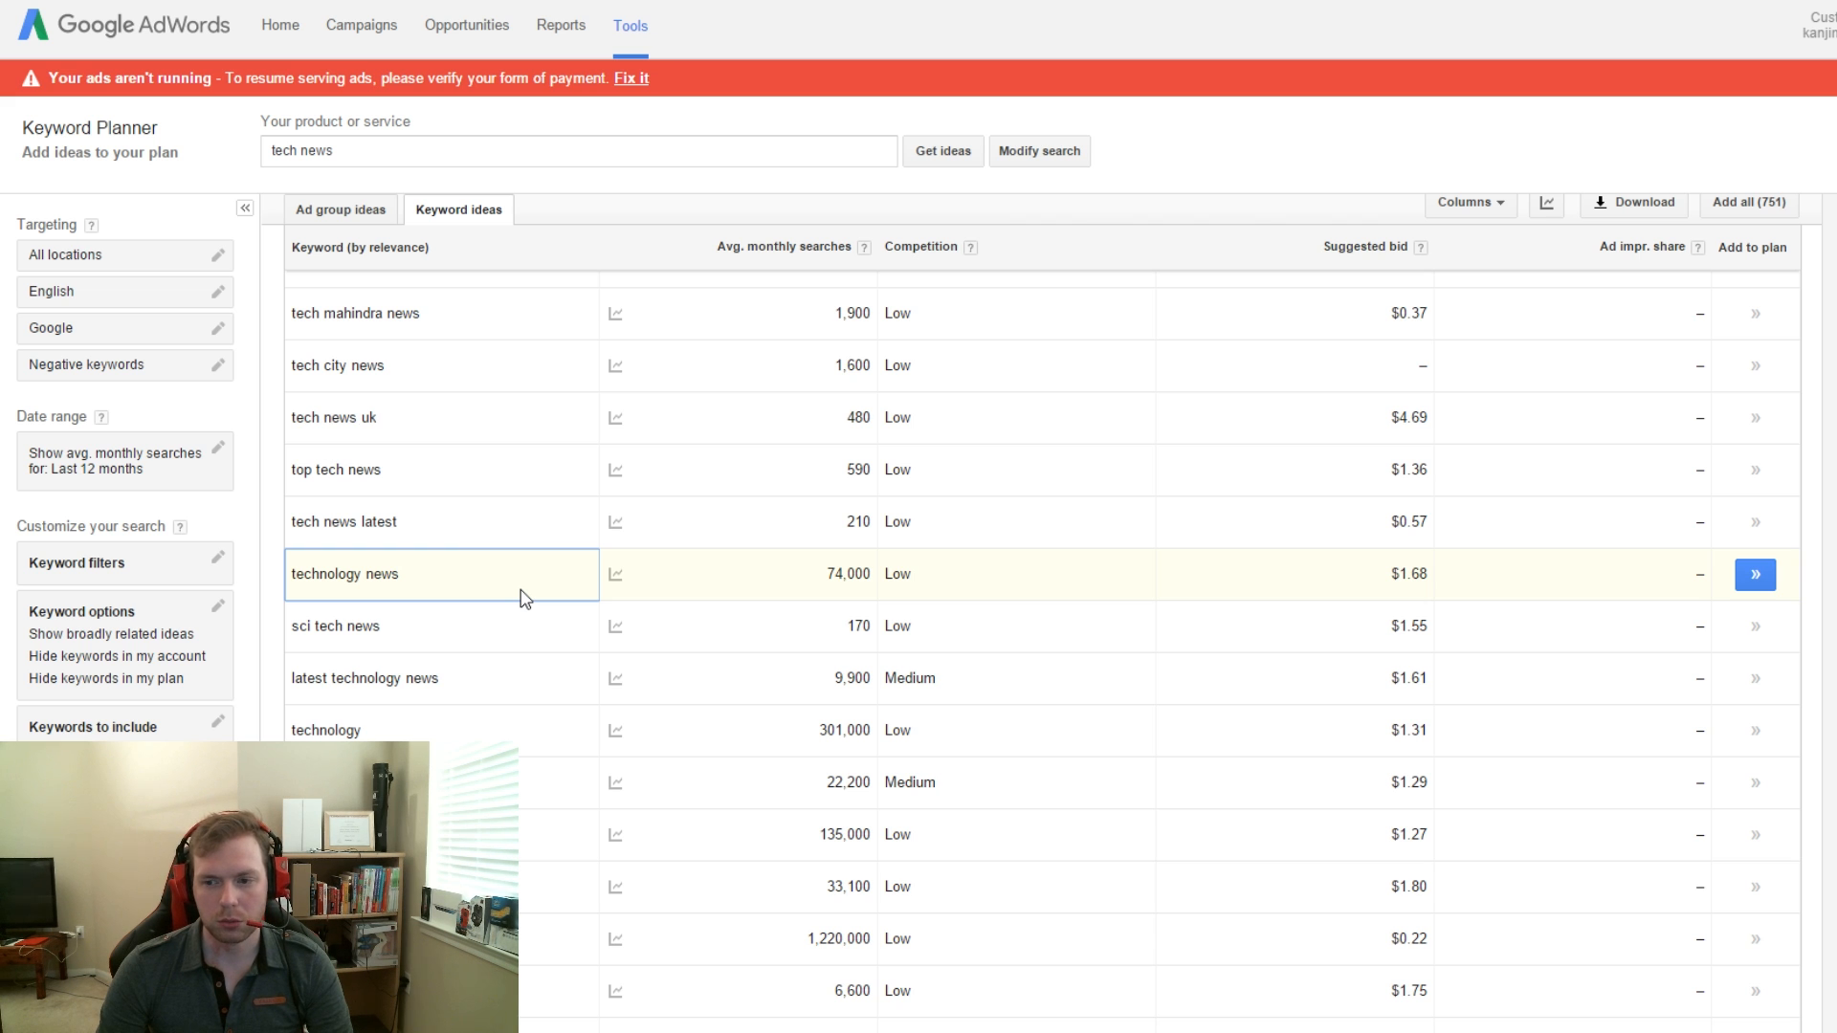
mouse_move(668, 586)
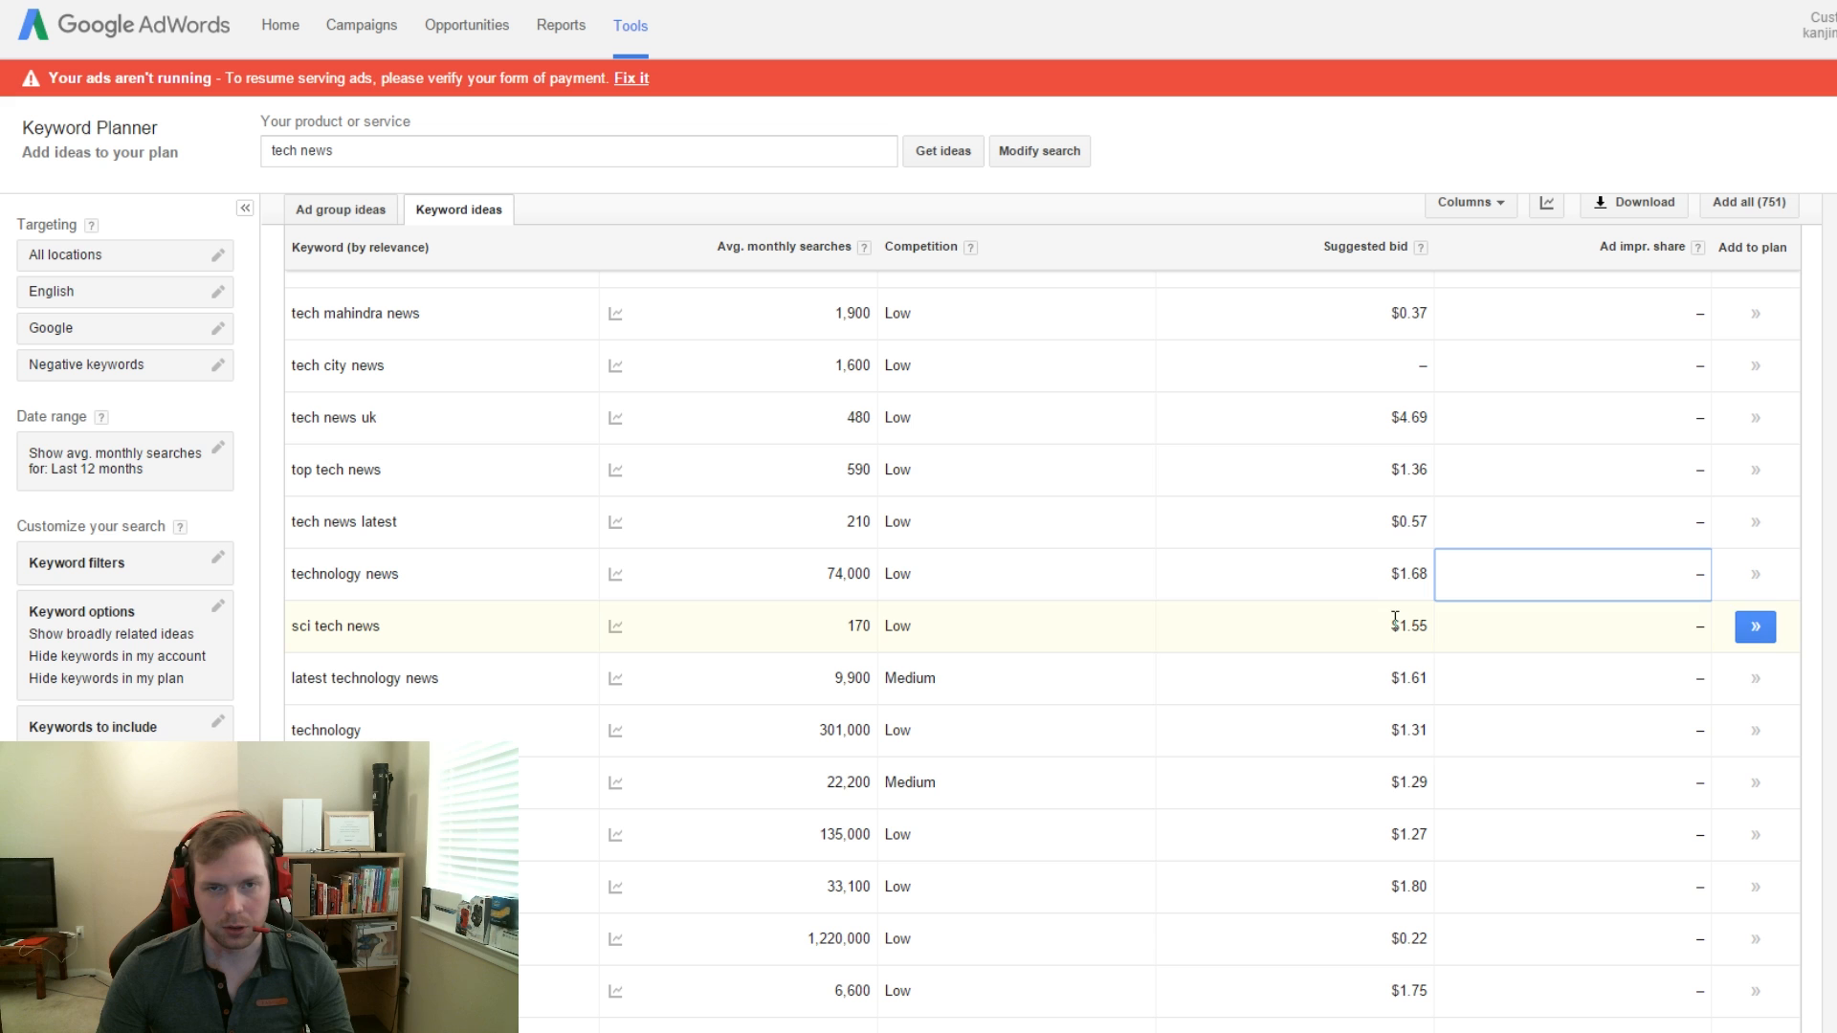
mouse_move(1281, 618)
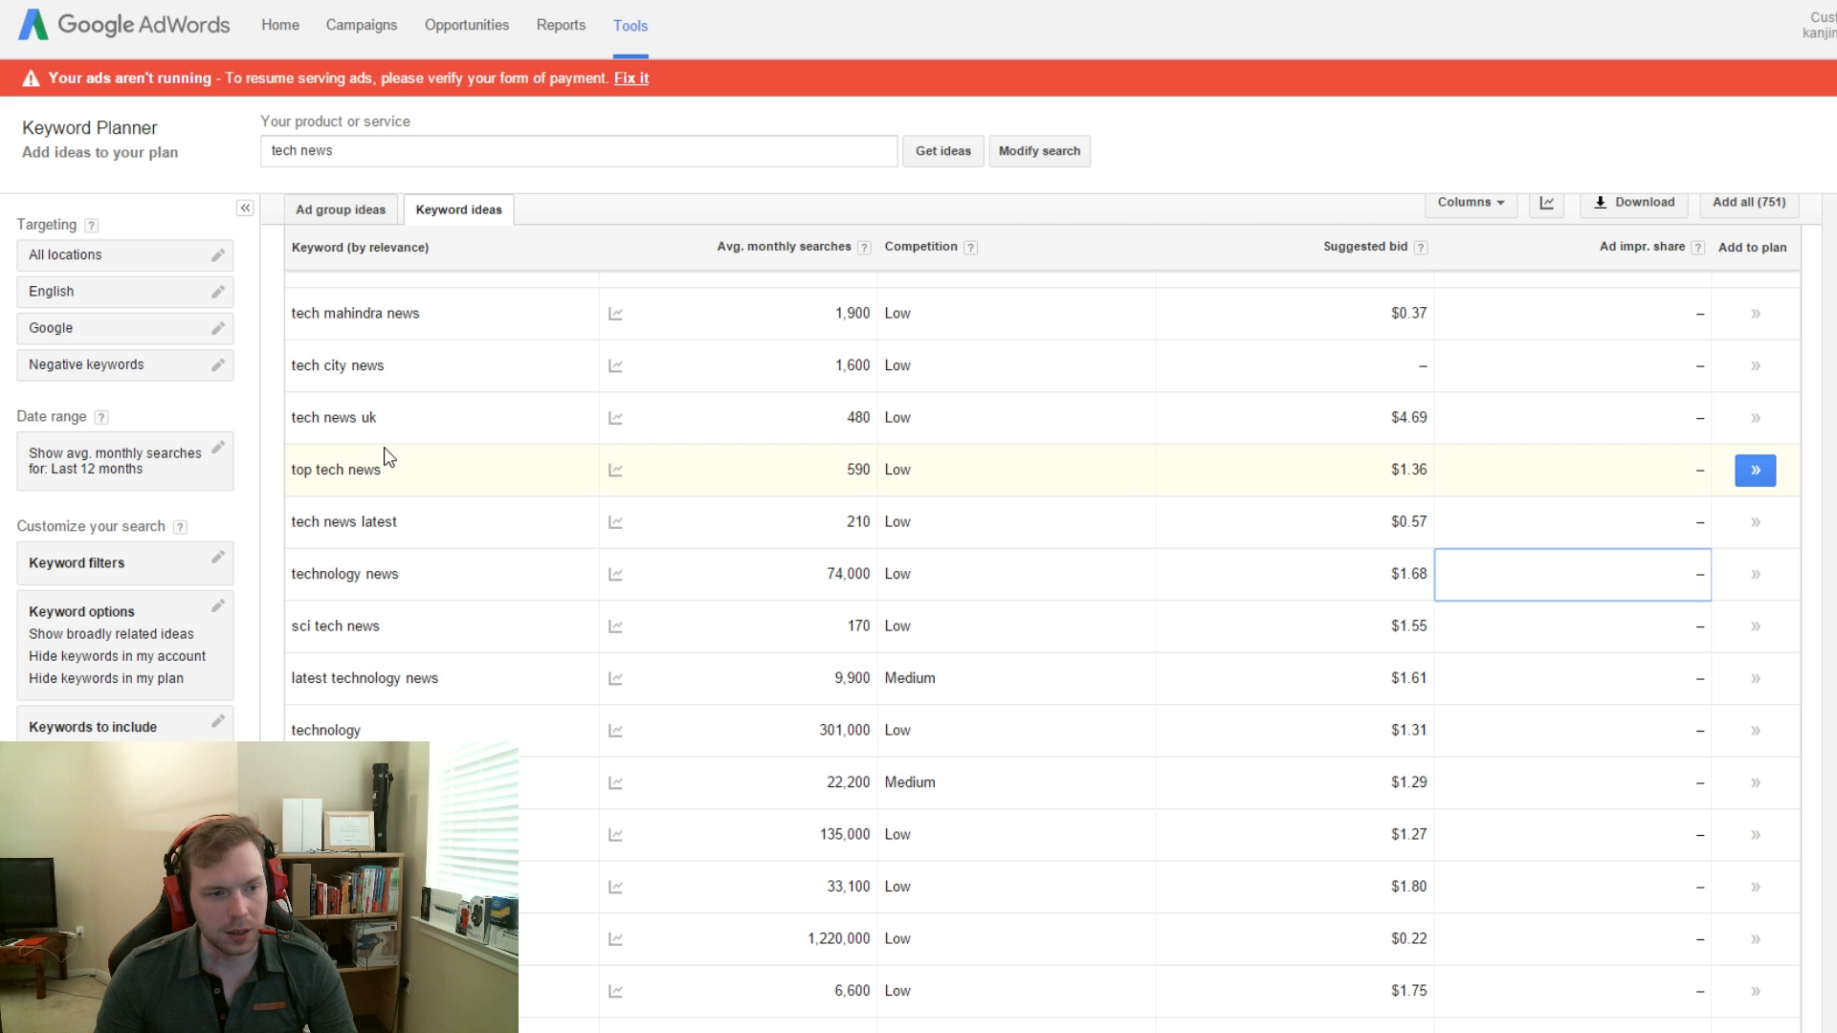
mouse_move(759, 487)
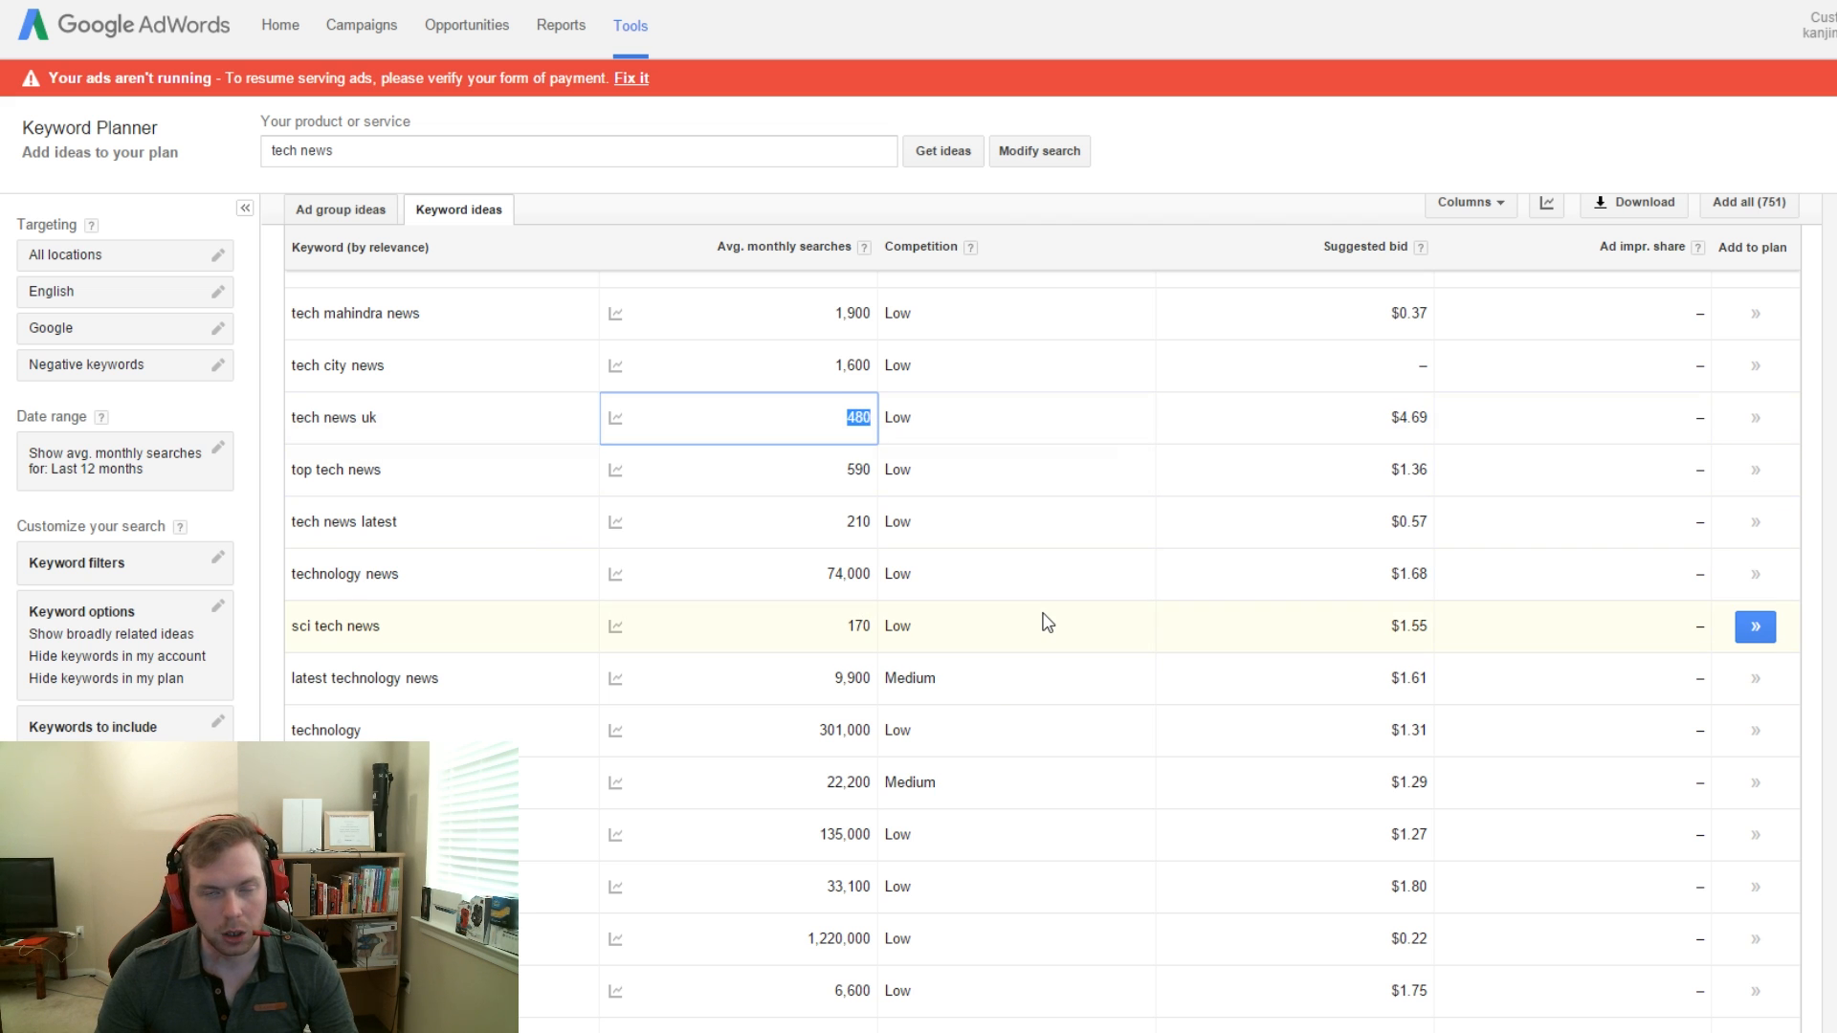
mouse_move(1269, 451)
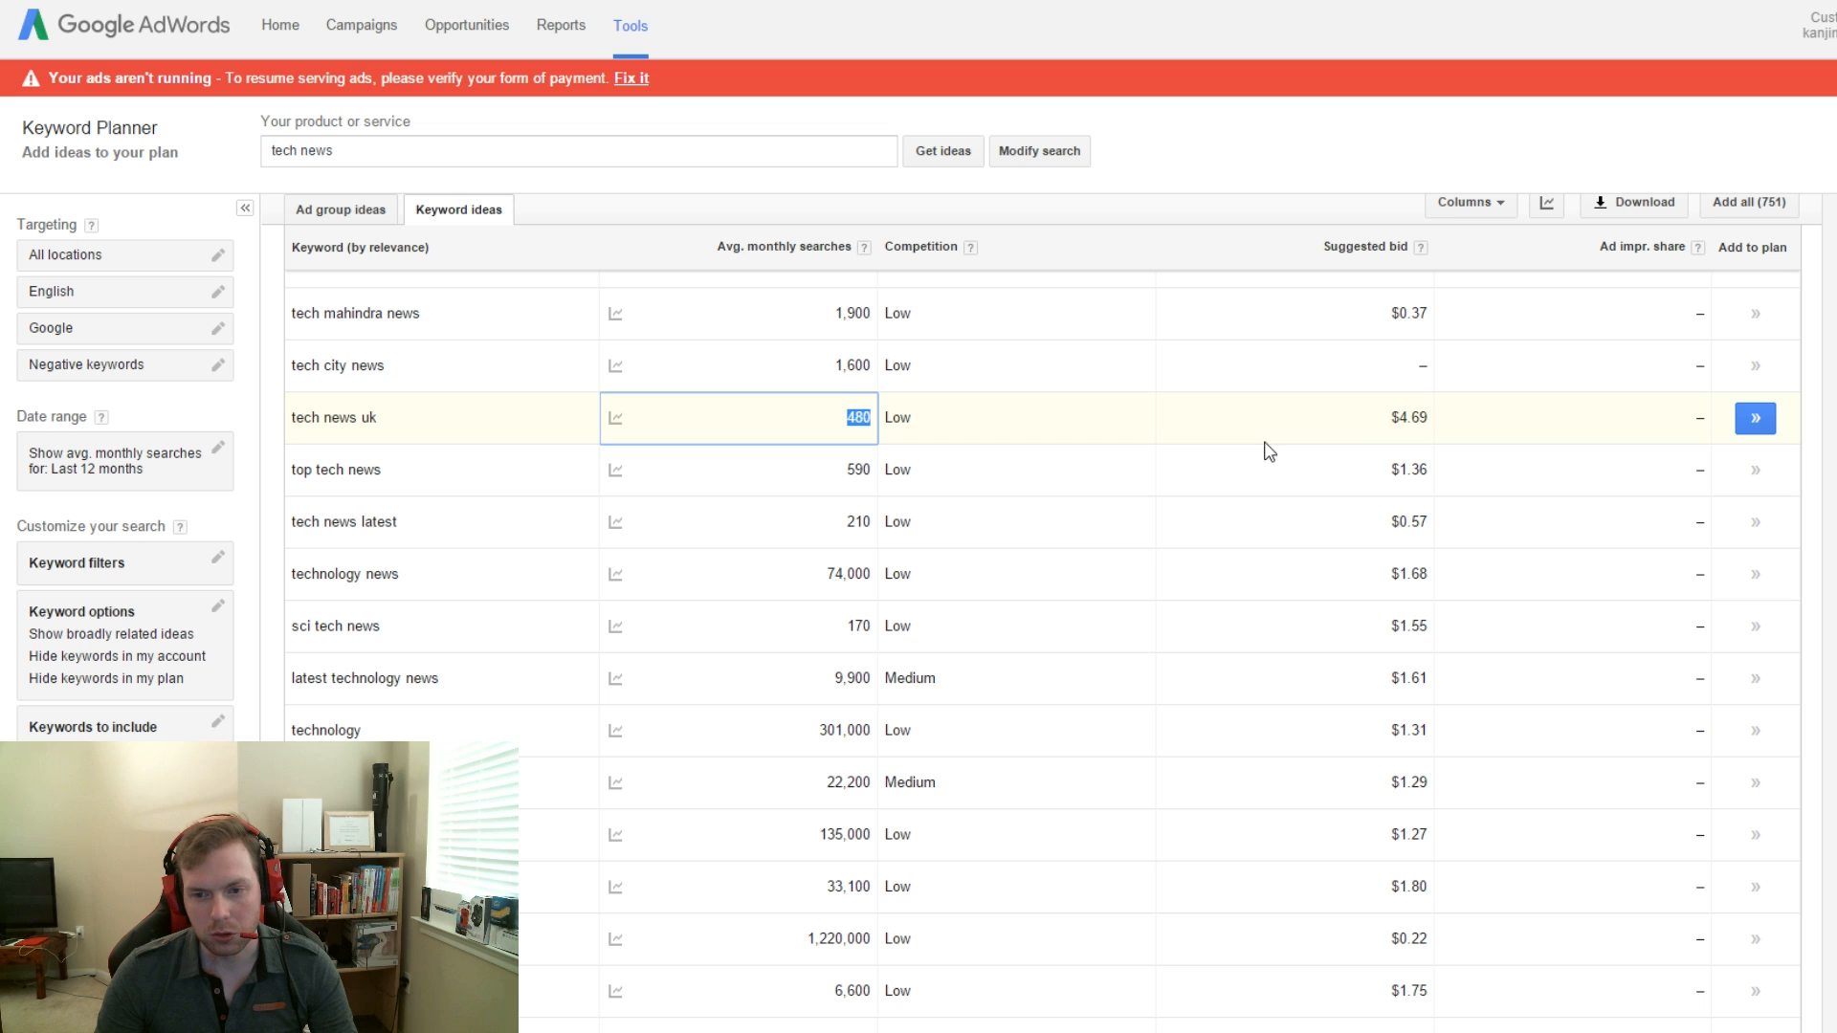
Step: Compare searches and bids: technology news at 74,000 and Low competition for the 1,220,000 idea
click(1293, 417)
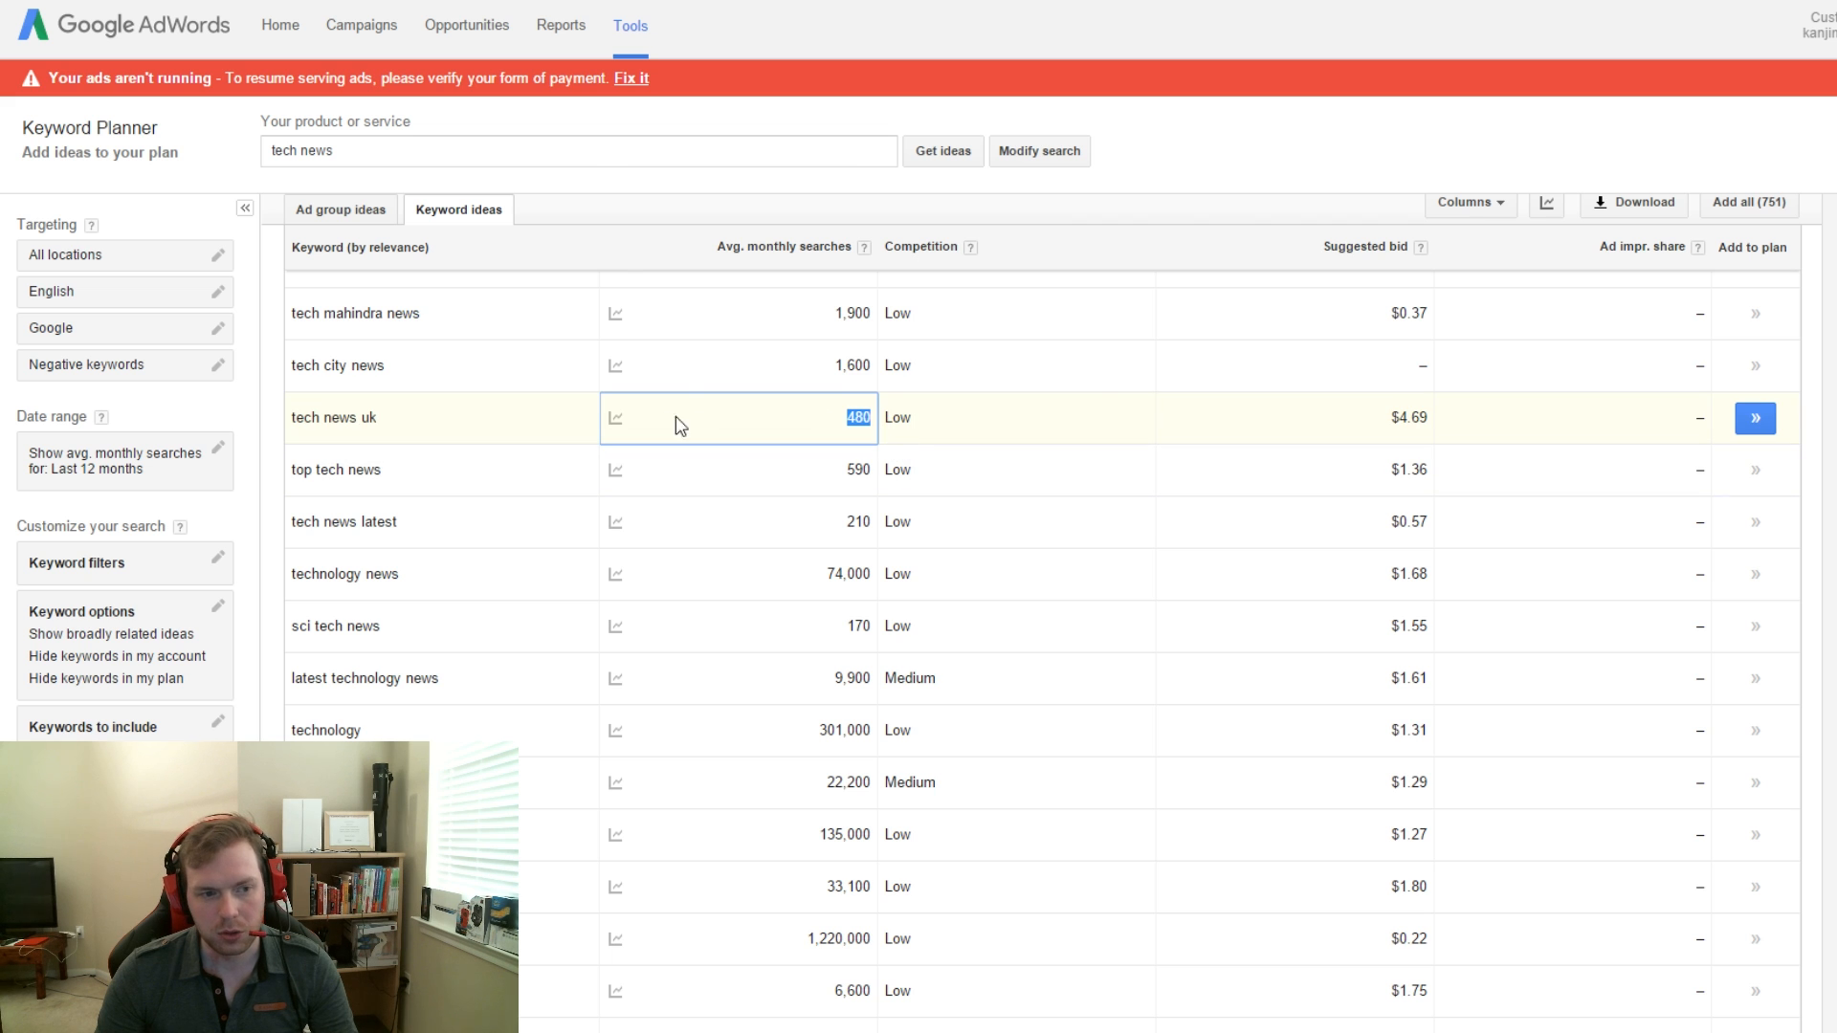
mouse_move(790, 521)
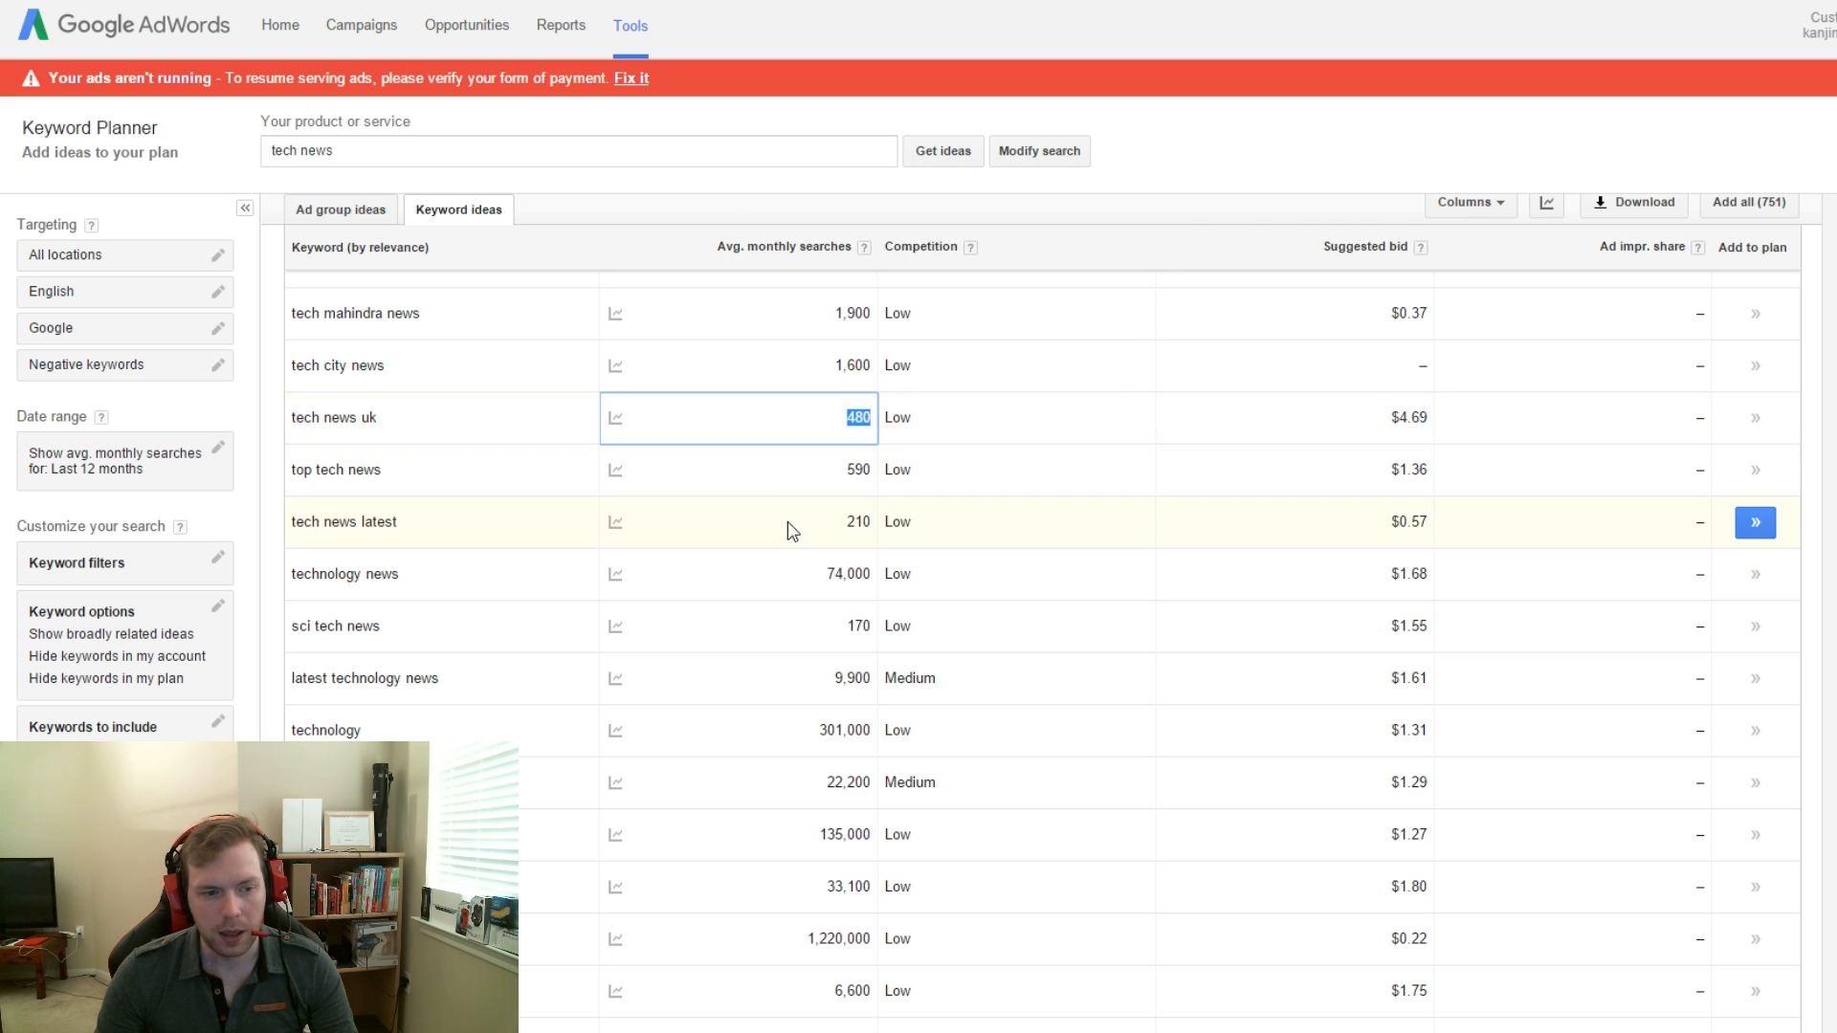
click(738, 572)
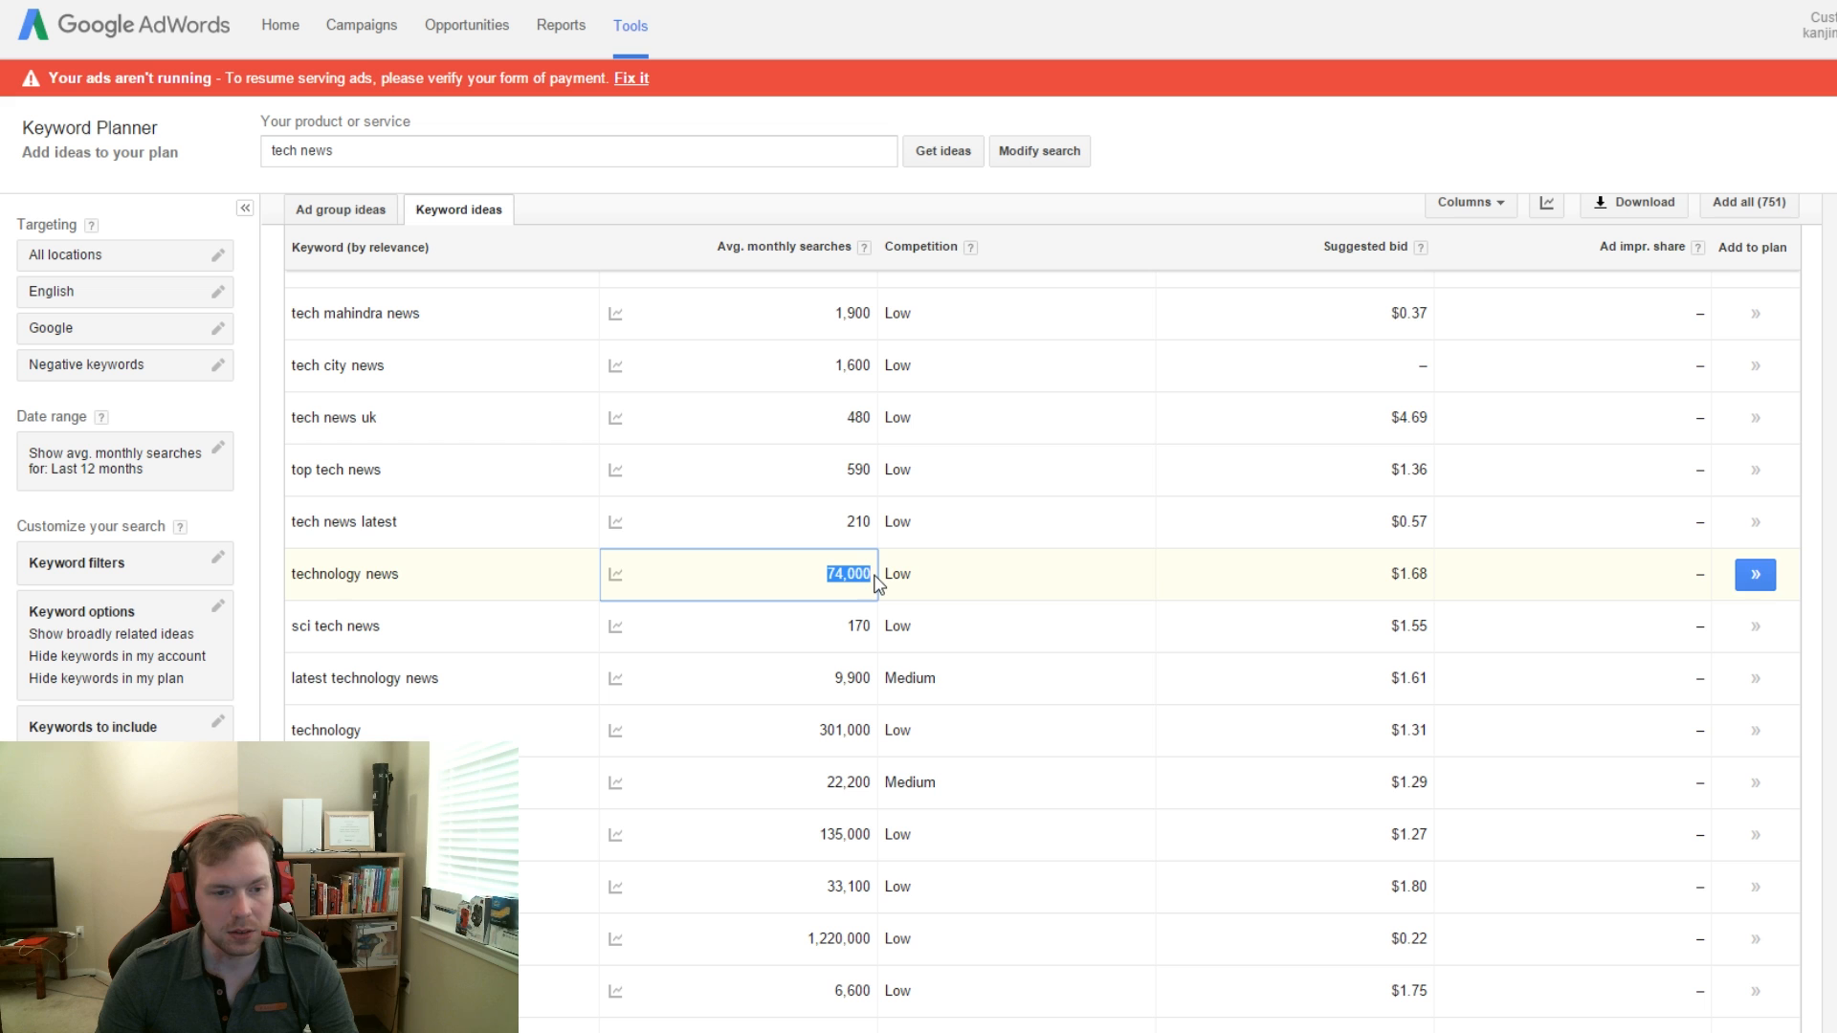
mouse_move(854, 595)
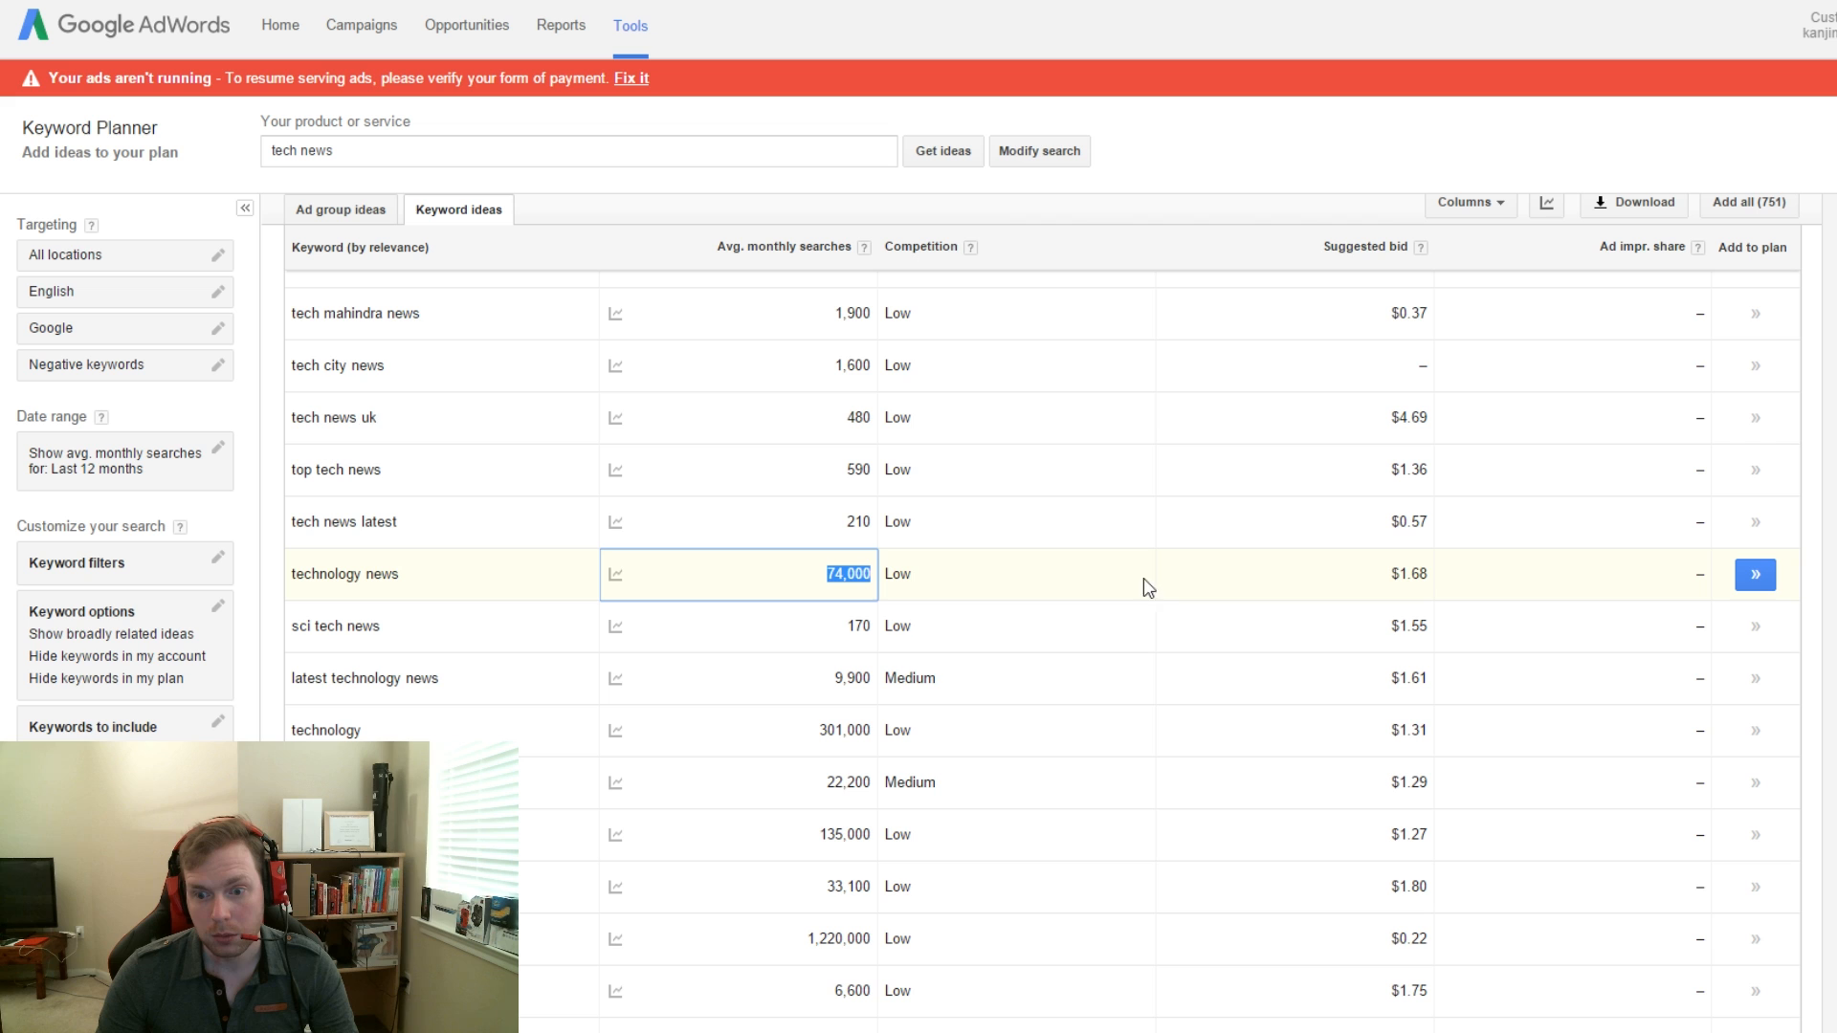
click(1294, 574)
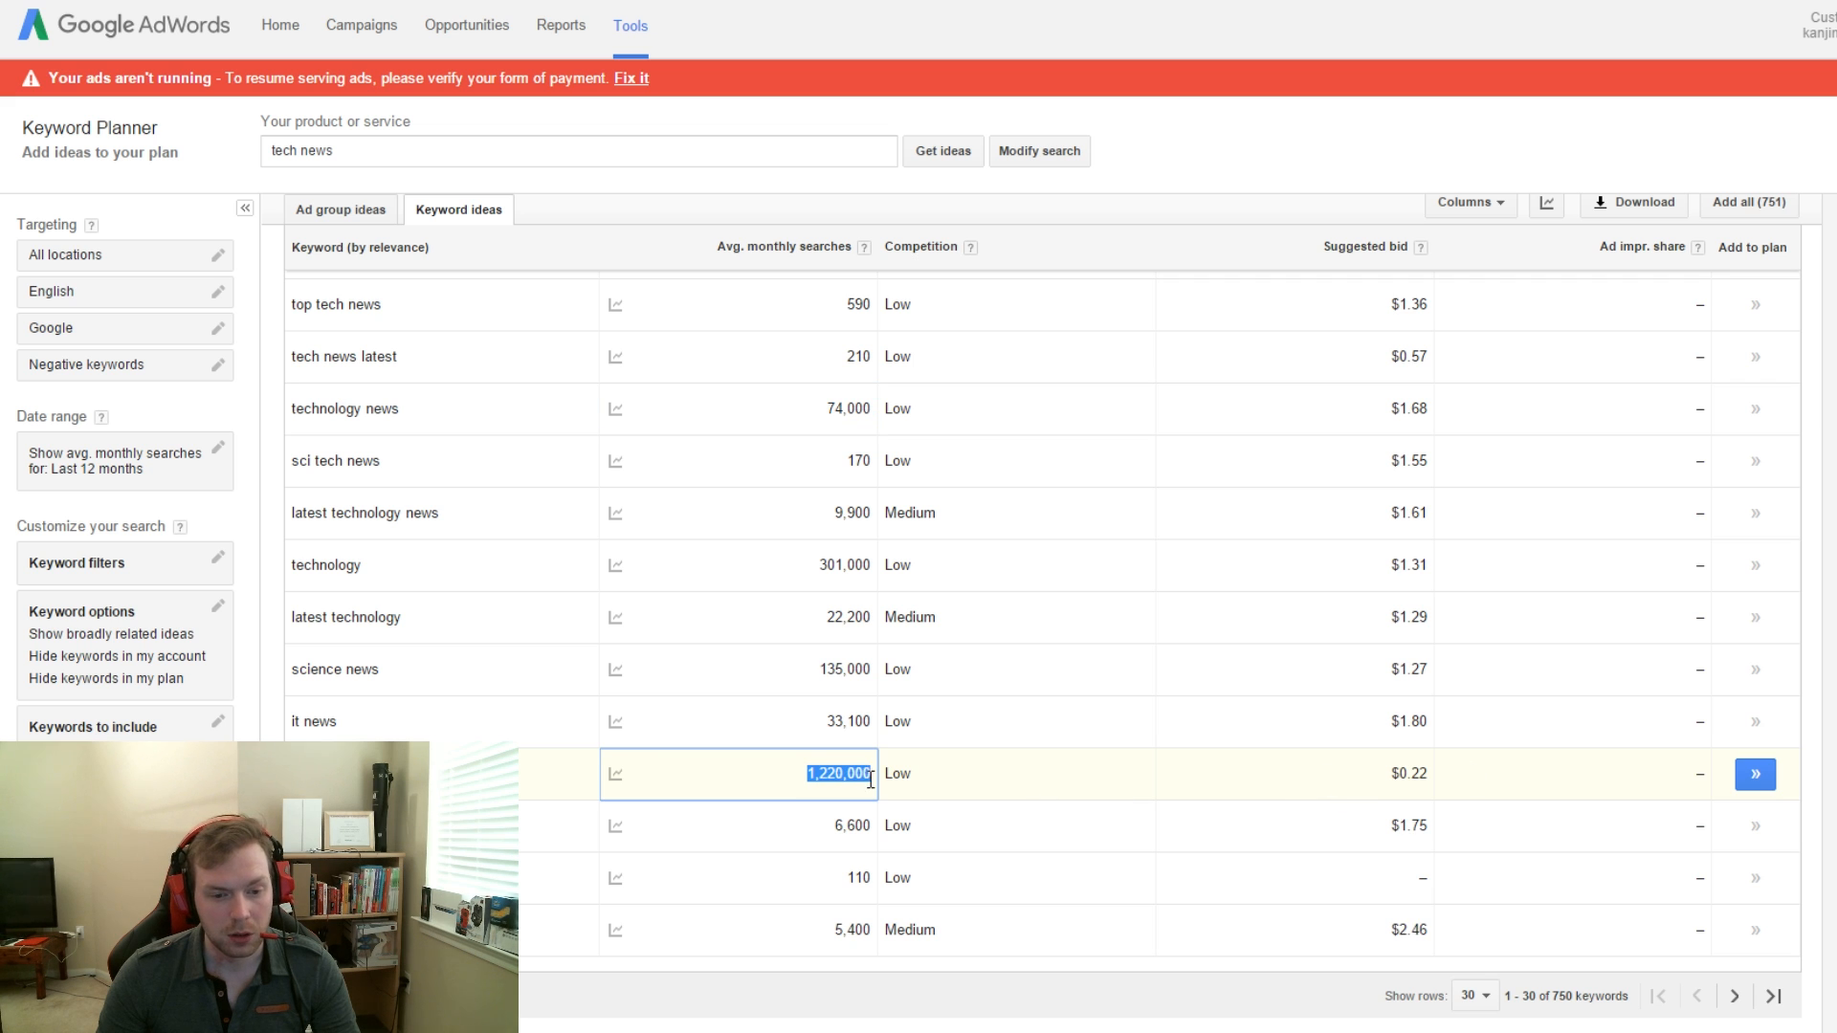
mouse_move(886, 792)
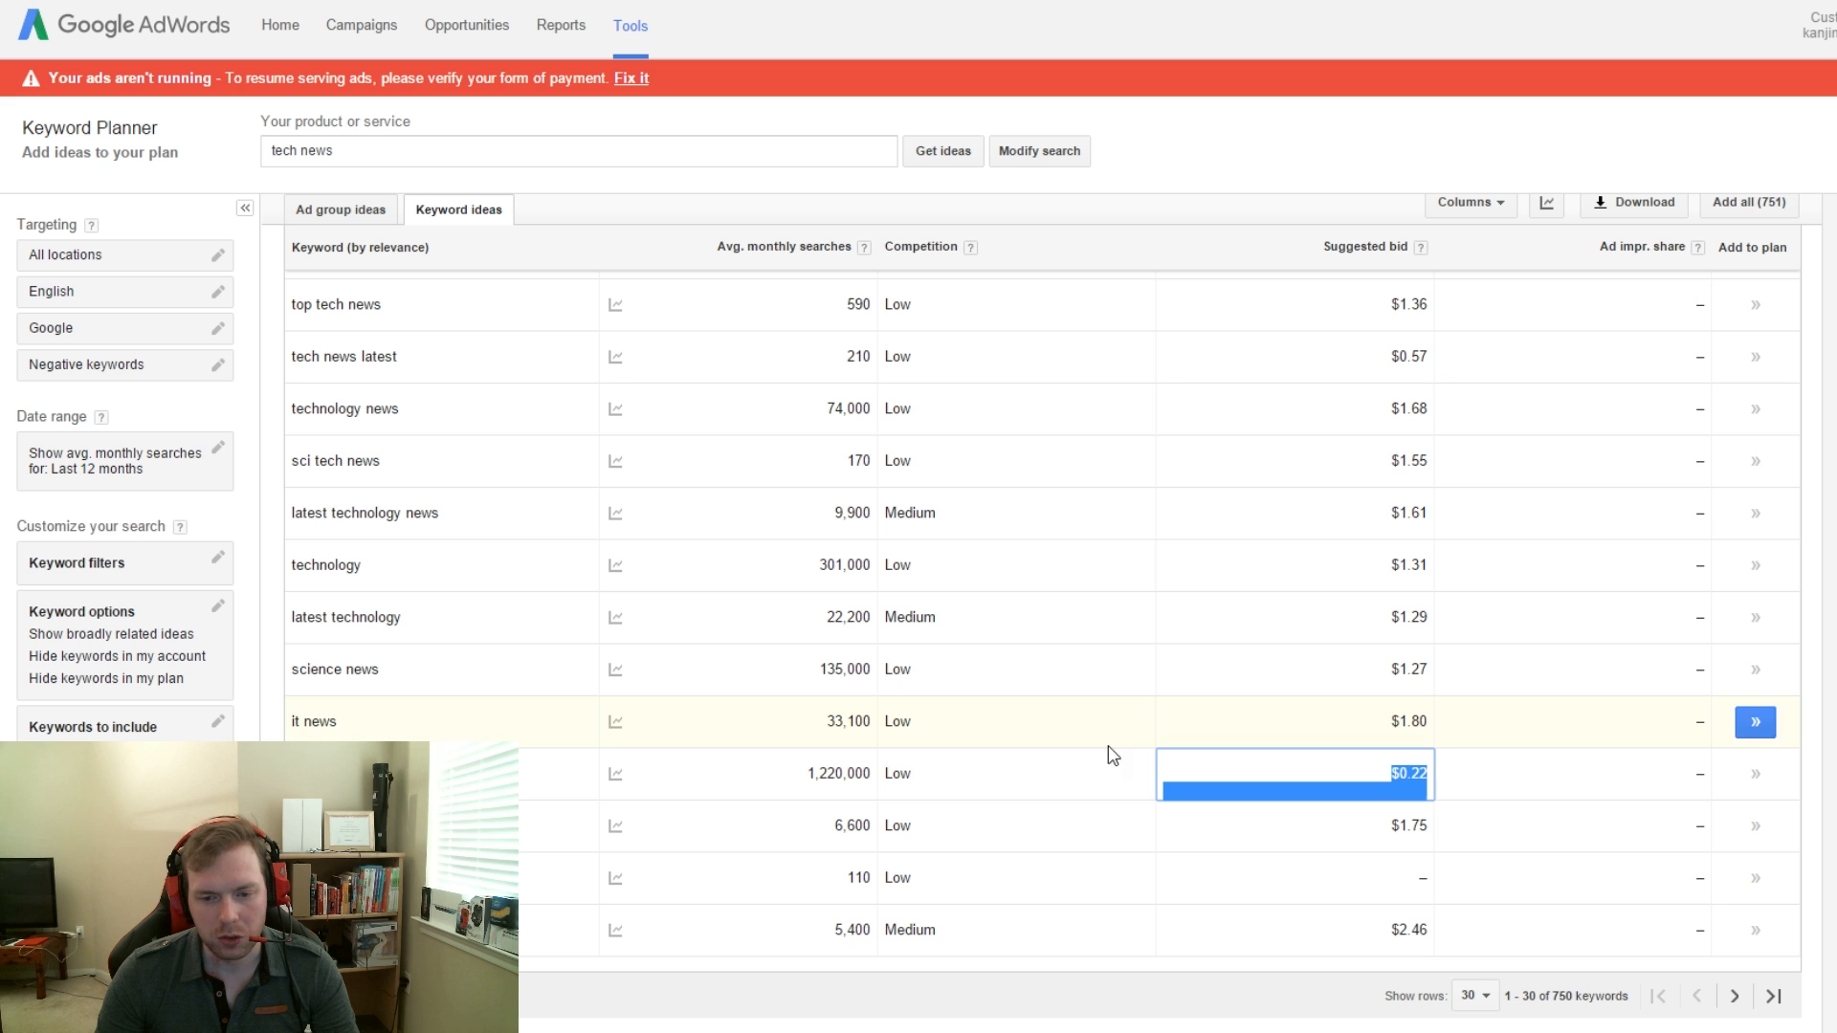
click(1016, 773)
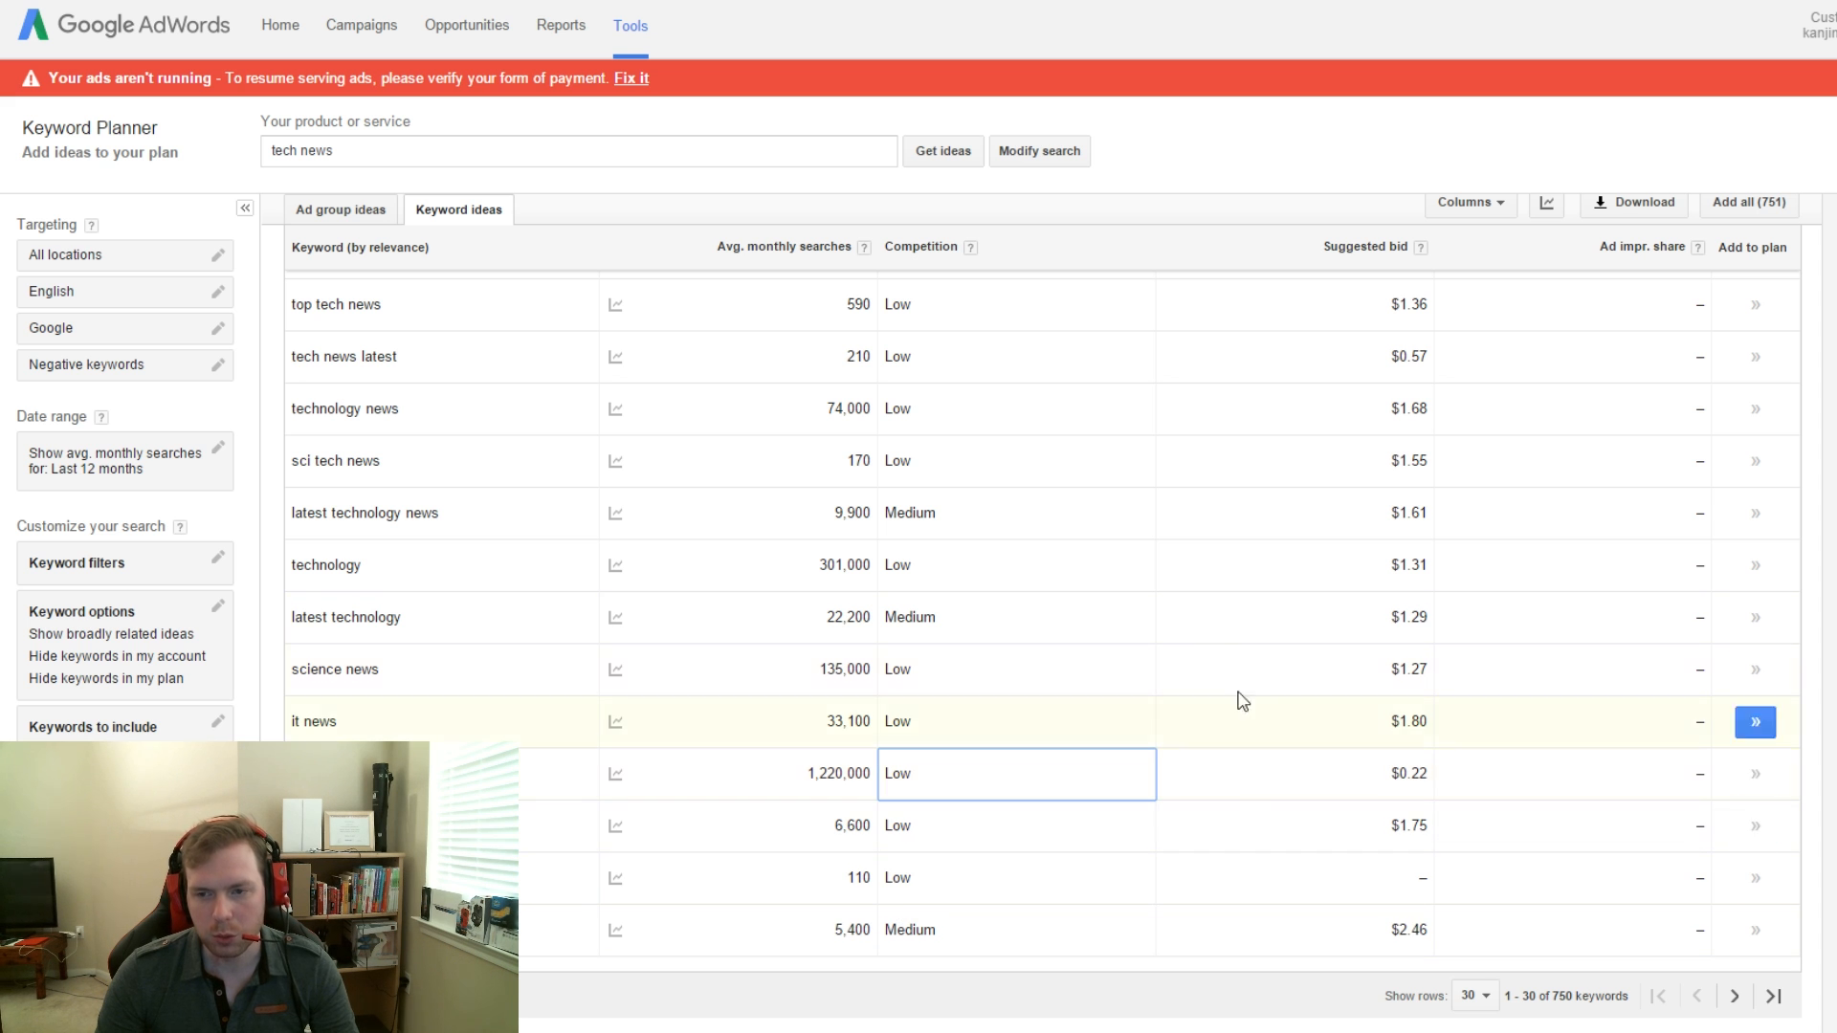